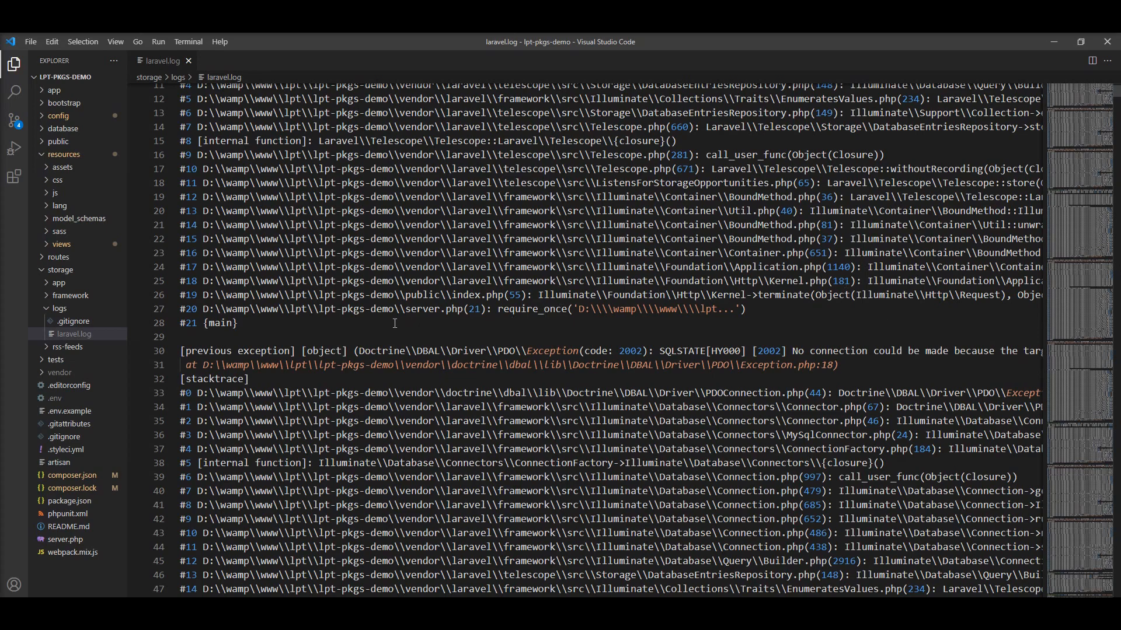
{"action": "mouse_move", "coordinate": [426, 332]}
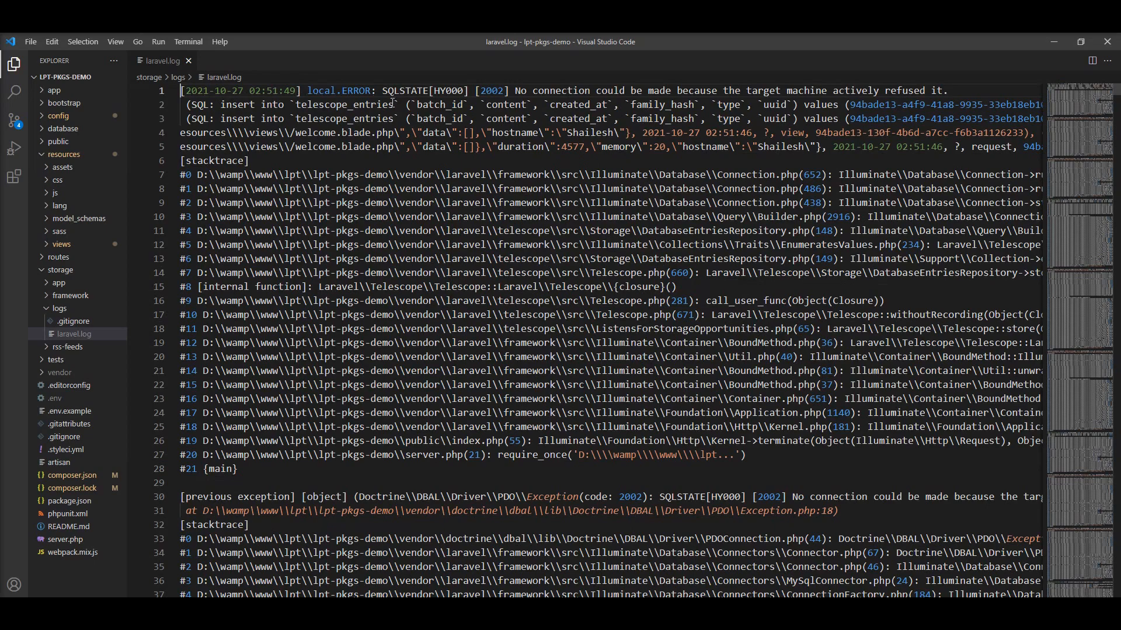
Scroll the laravel-log-viewer README to the Laravel install section and copy its composer require command
{"action": "double_click", "coordinate": [320, 91]}
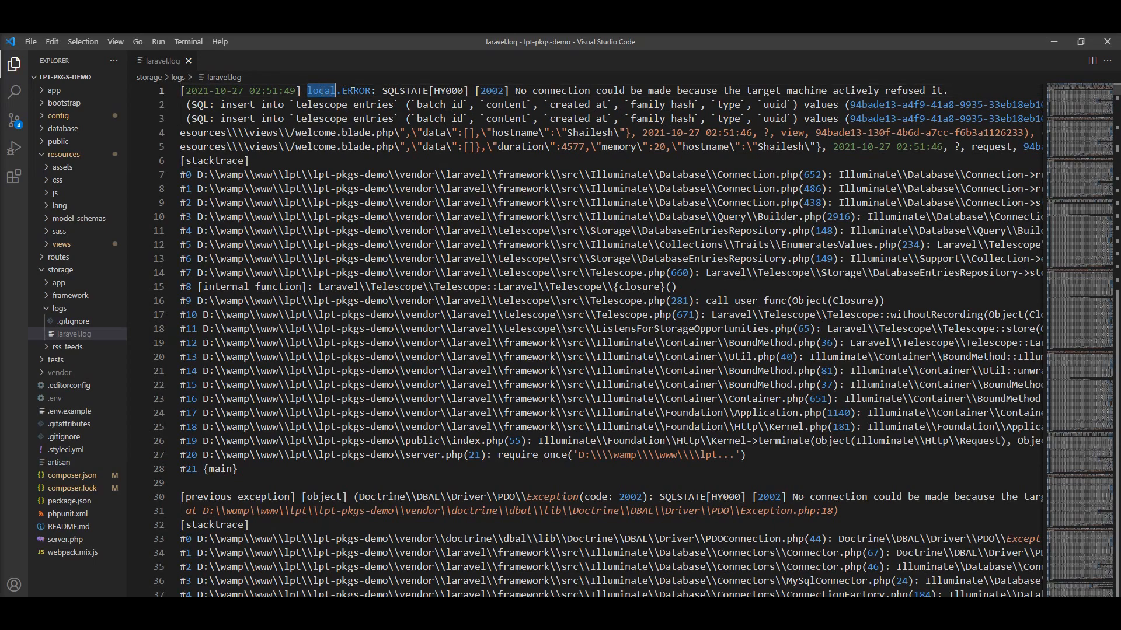
{"action": "double_click", "coordinate": [355, 91]}
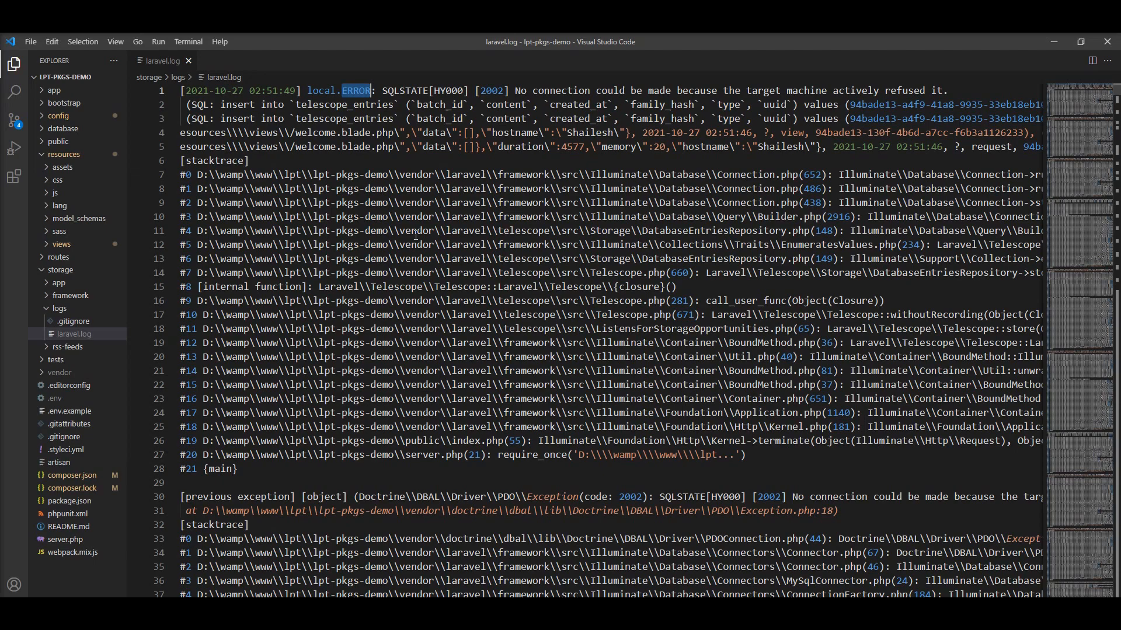
{"action": "mouse_move", "coordinate": [668, 174]}
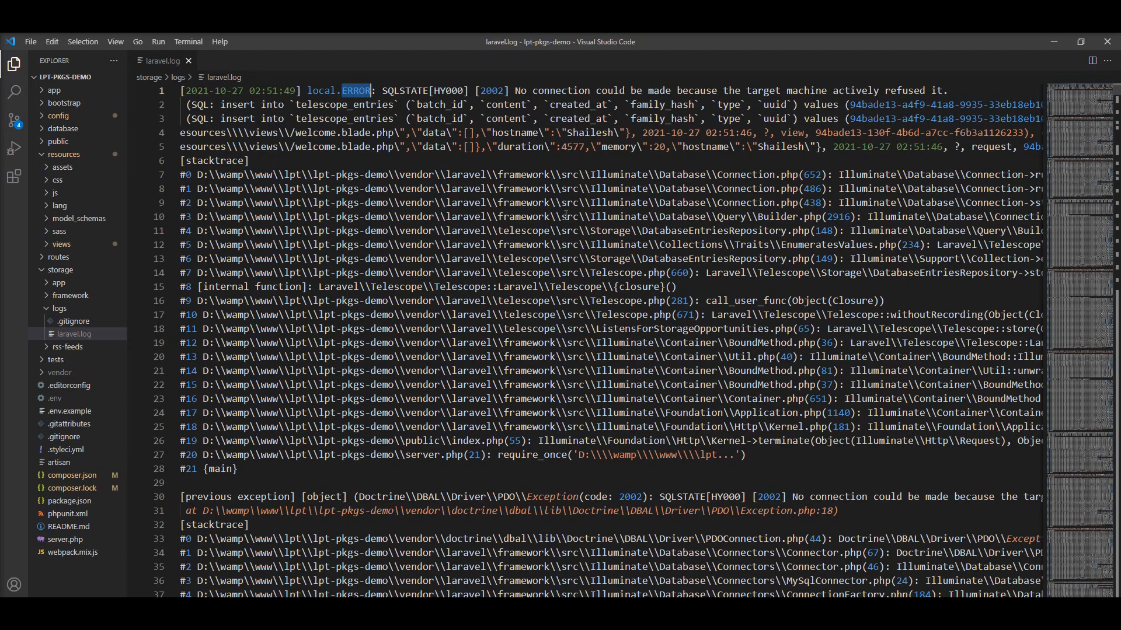
{"action": "scroll", "scroll_direction": "down", "scroll_amount": 3}
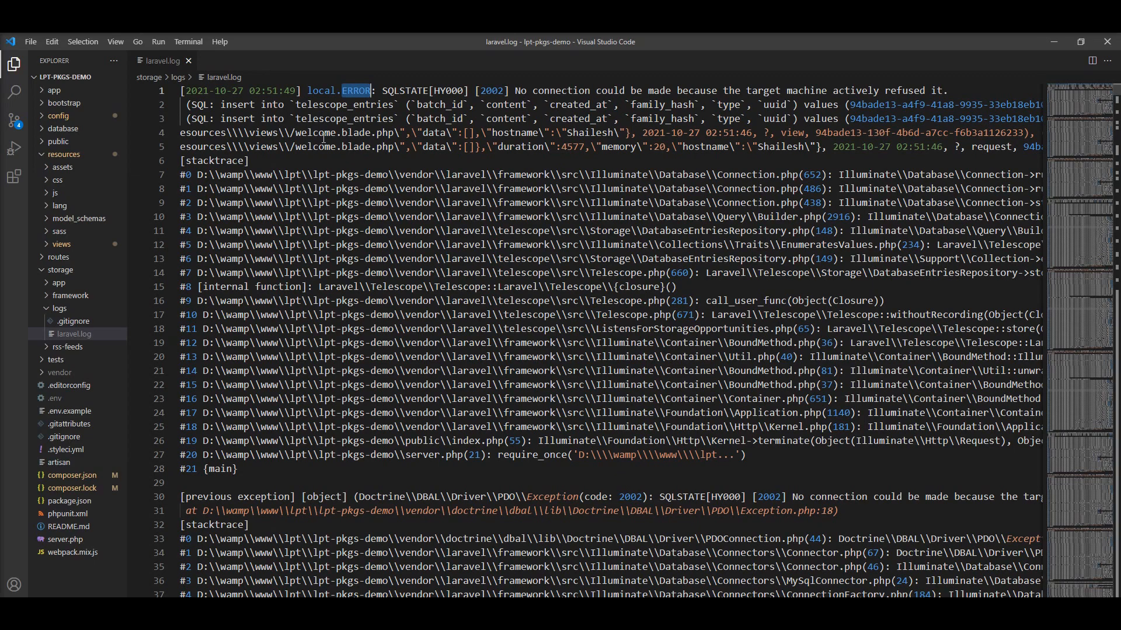
{"action": "mouse_move", "coordinate": [406, 566]}
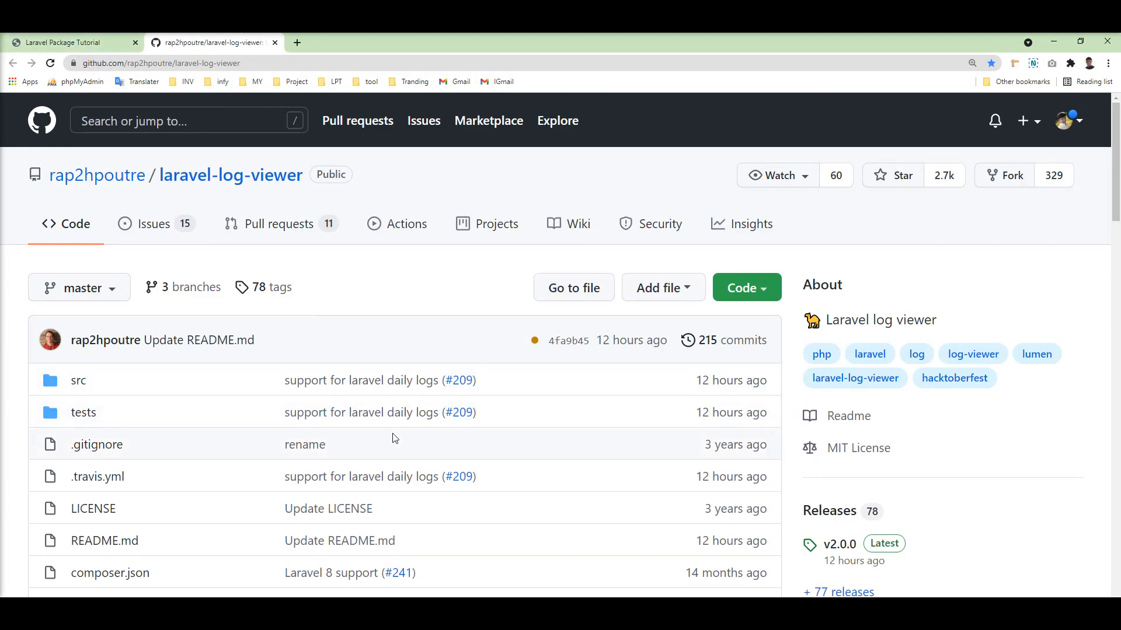
{"action": "scroll", "scroll_direction": "down", "scroll_amount": 3}
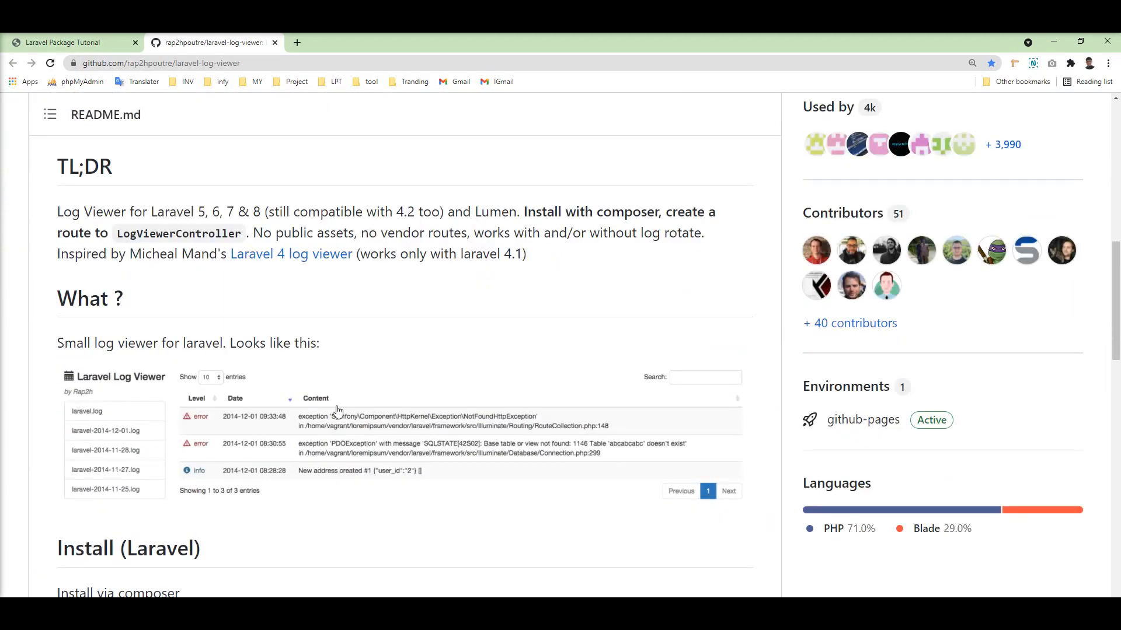
{"action": "scroll", "scroll_direction": "down", "scroll_amount": 3}
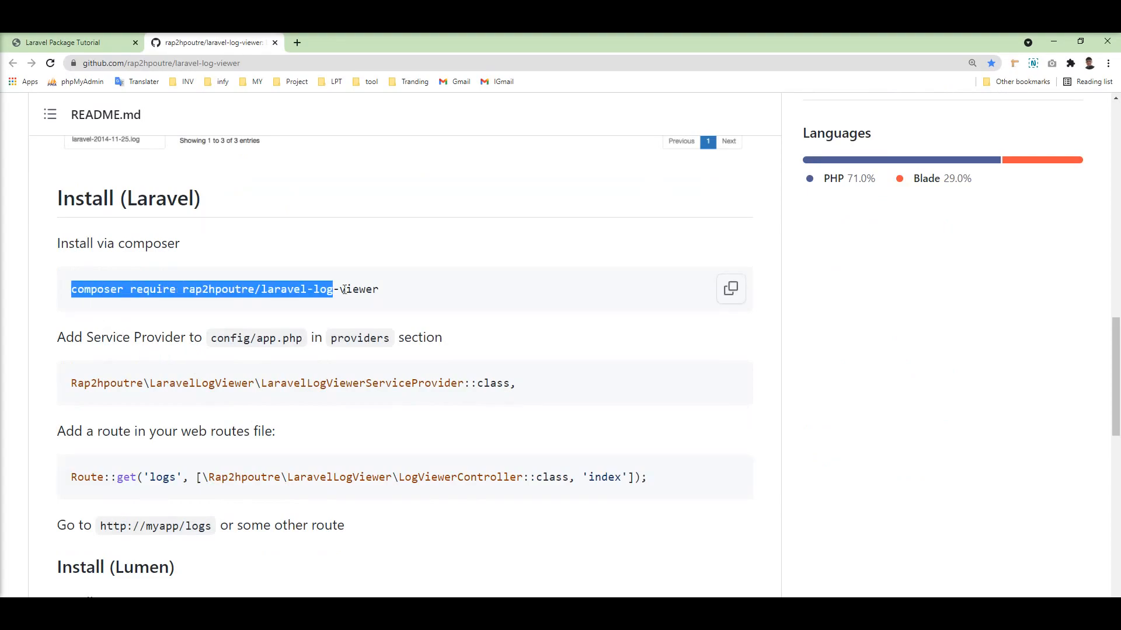
{"action": "left_click", "coordinate": [729, 289]}
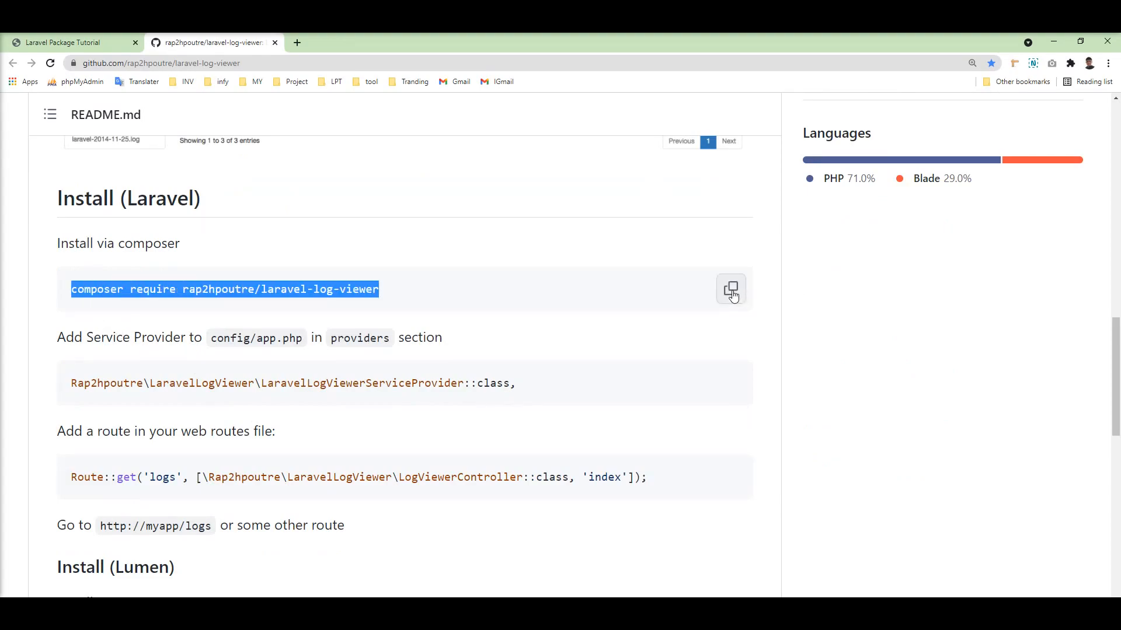
{"action": "mouse_move", "coordinate": [388, 406]}
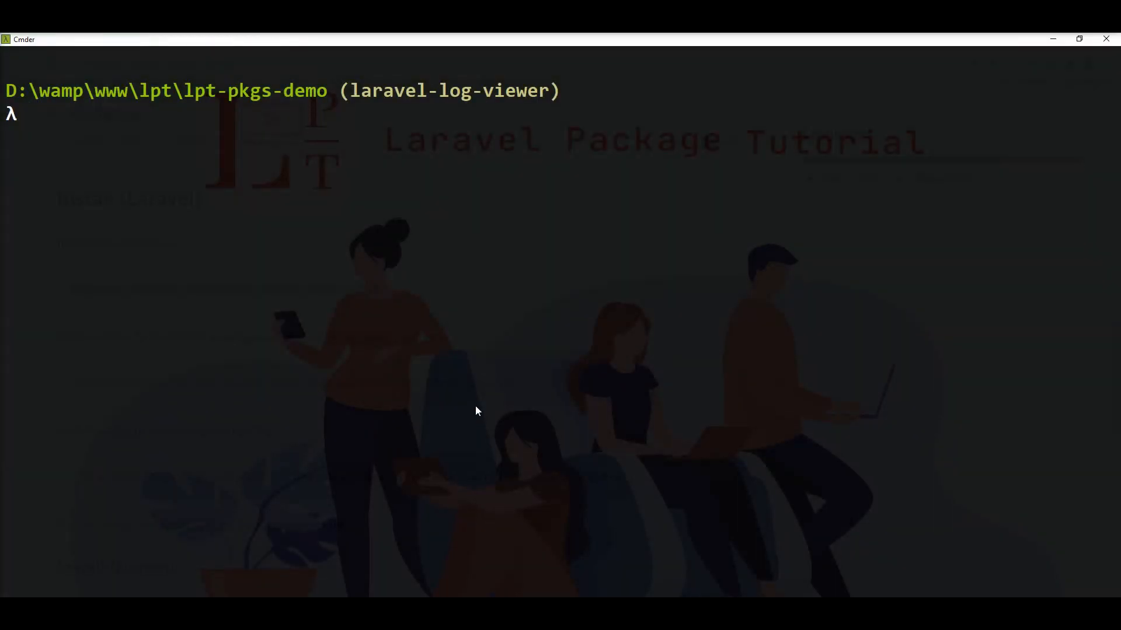
Run composer require rap2hpoutre/laravel-log-viewer in the project terminal
{"action": "type", "text": "composer require rap2hpoutre/laravel-log-viewer"}
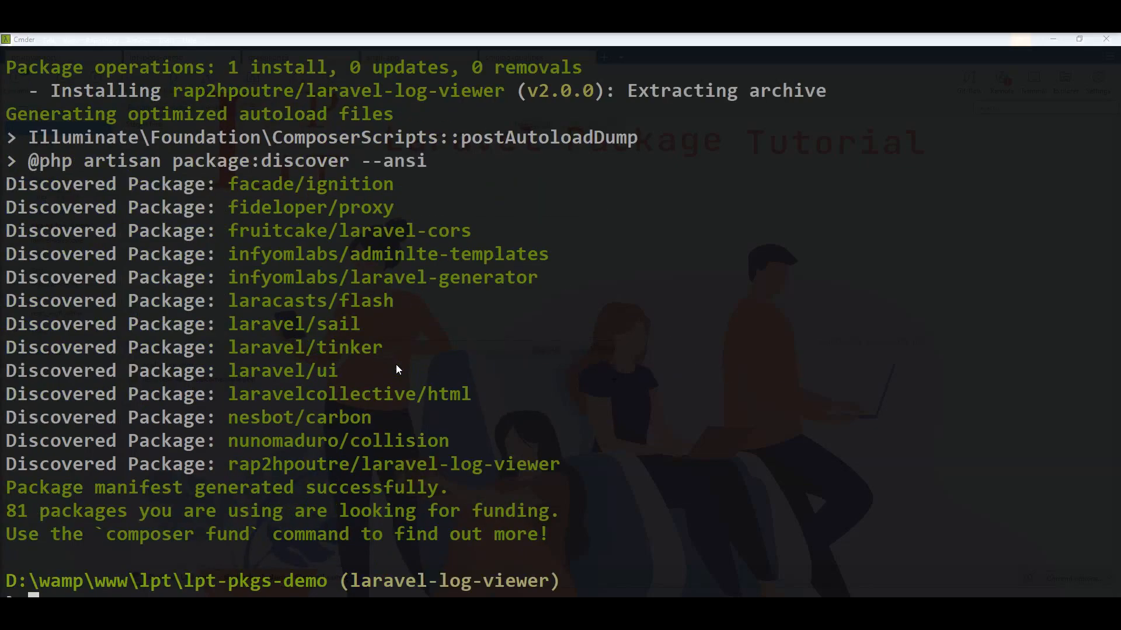
{"action": "mouse_move", "coordinate": [418, 354]}
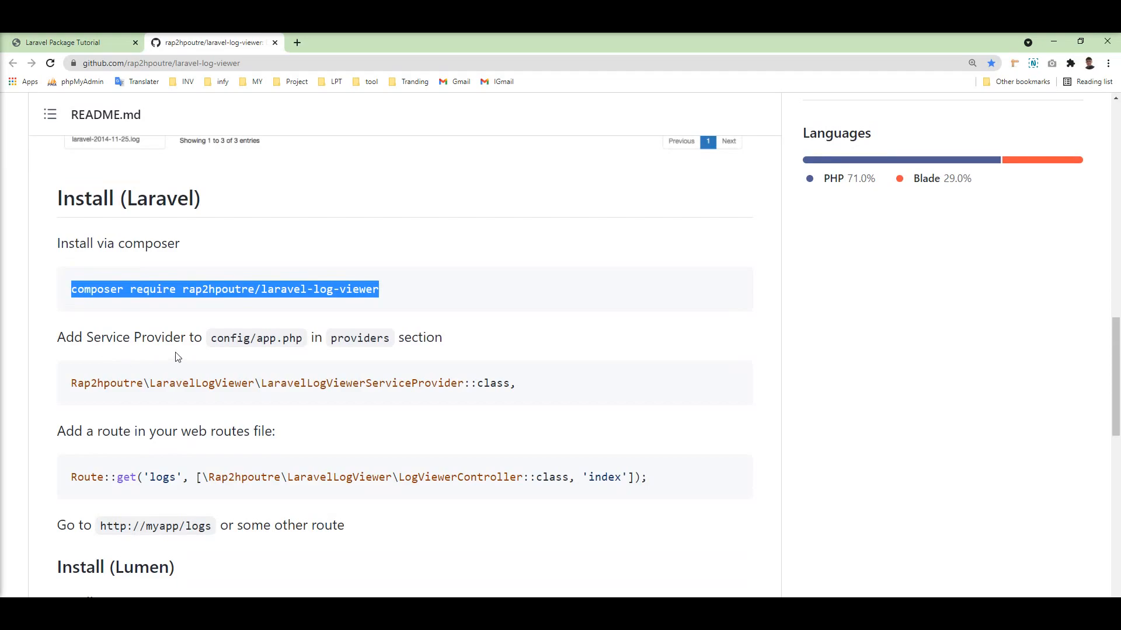
{"action": "mouse_move", "coordinate": [336, 401]}
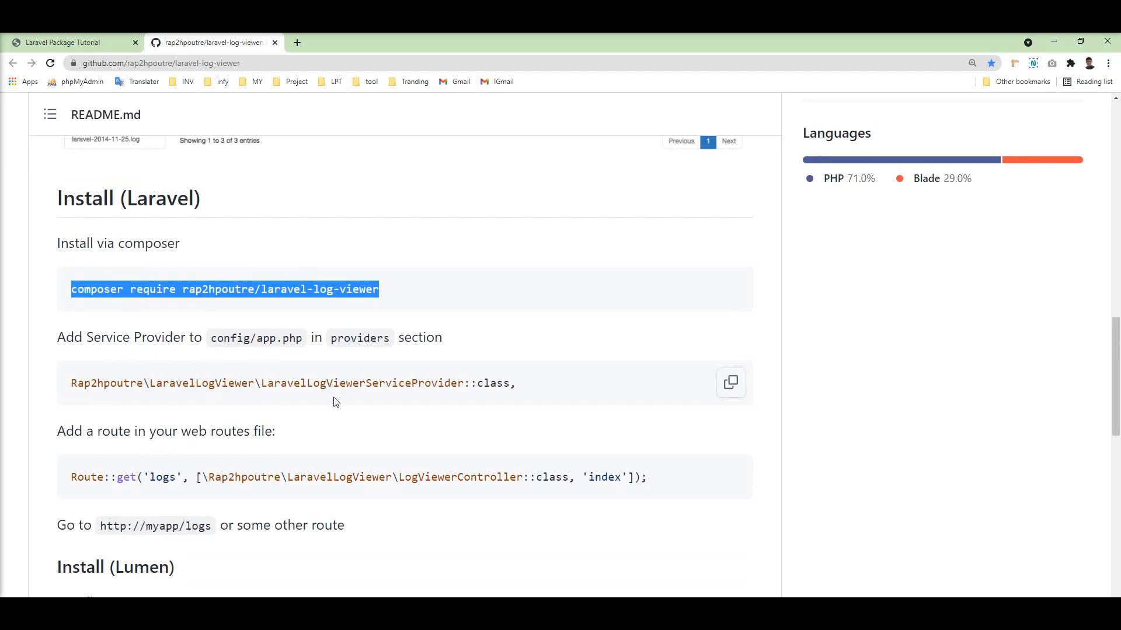
{"action": "mouse_move", "coordinate": [695, 402]}
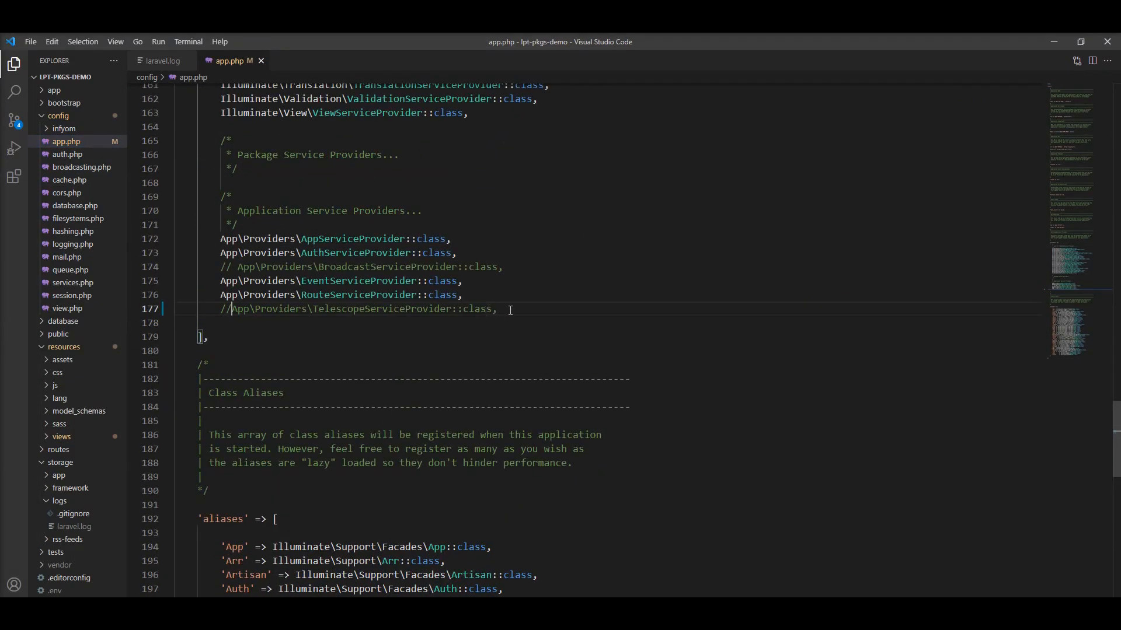
Add LaravelLogViewerServiceProvider to app.php providers and a 'logs' route to LogViewerController index in web.php
{"action": "type", "text": "Rap2hpoutre\\LaravelLogViewer\\LaravelLogViewerServiceProvider::class,"}
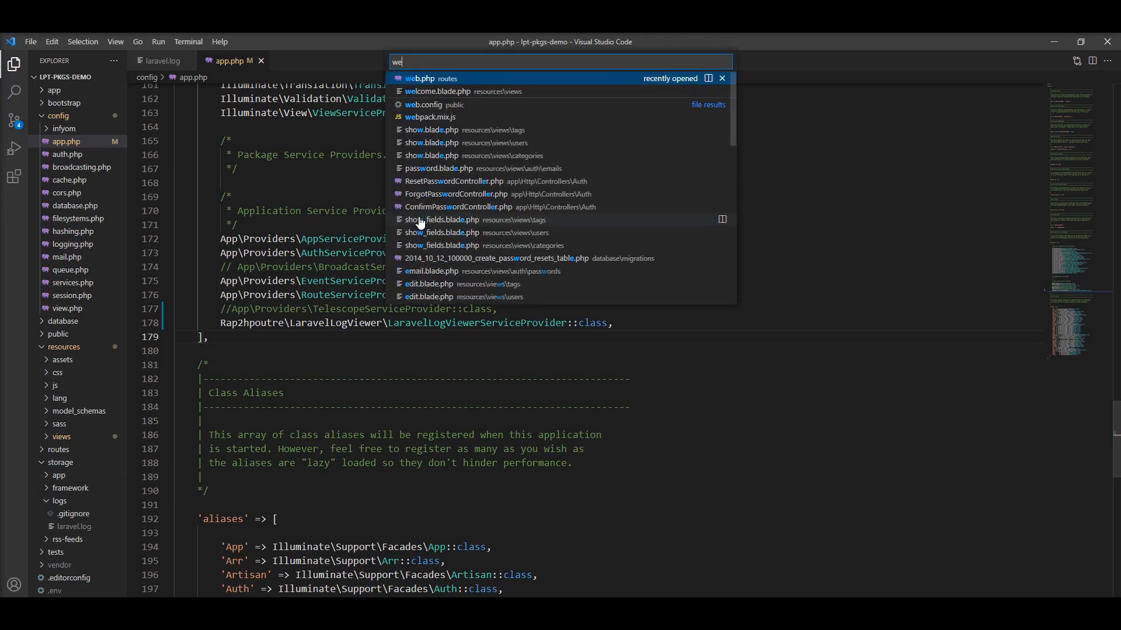
{"action": "left_click", "coordinate": [421, 77]}
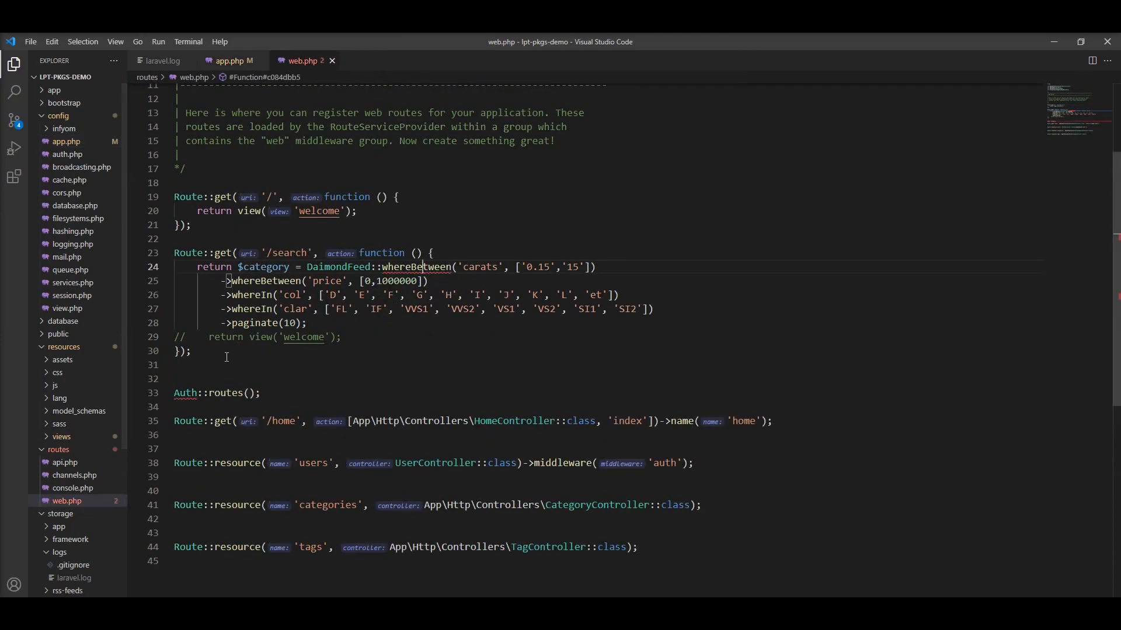
{"action": "type", "text": "Route::get('logs', [\\Rap2hpoutre\\LaravelLogViewer\\LogViewerController::class, 'index']);"}
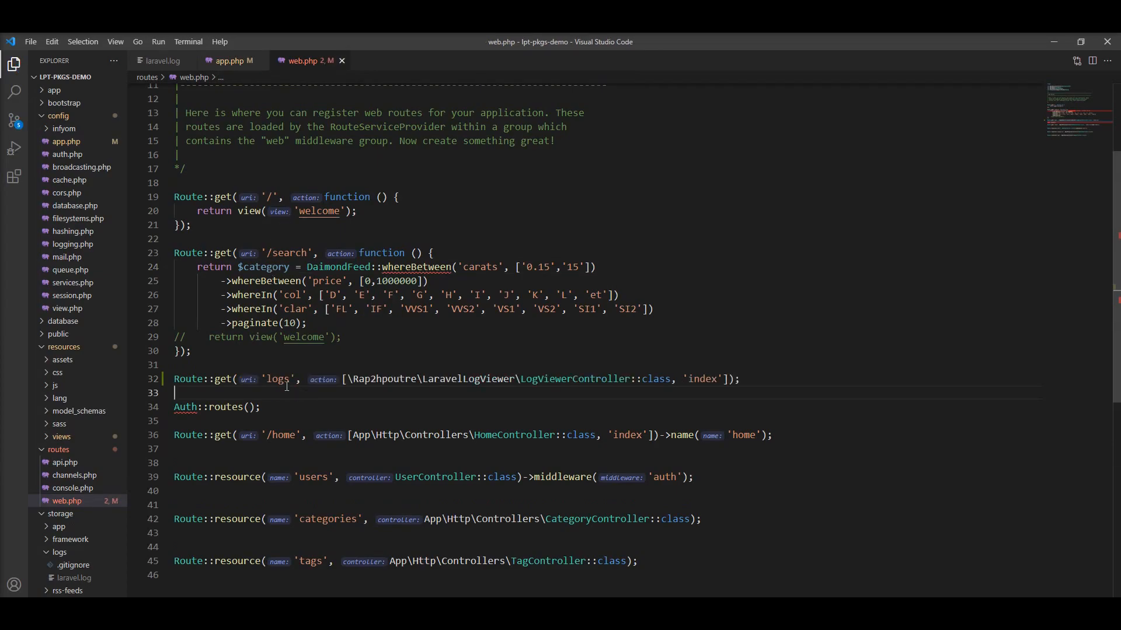
{"action": "double_click", "coordinate": [277, 379]}
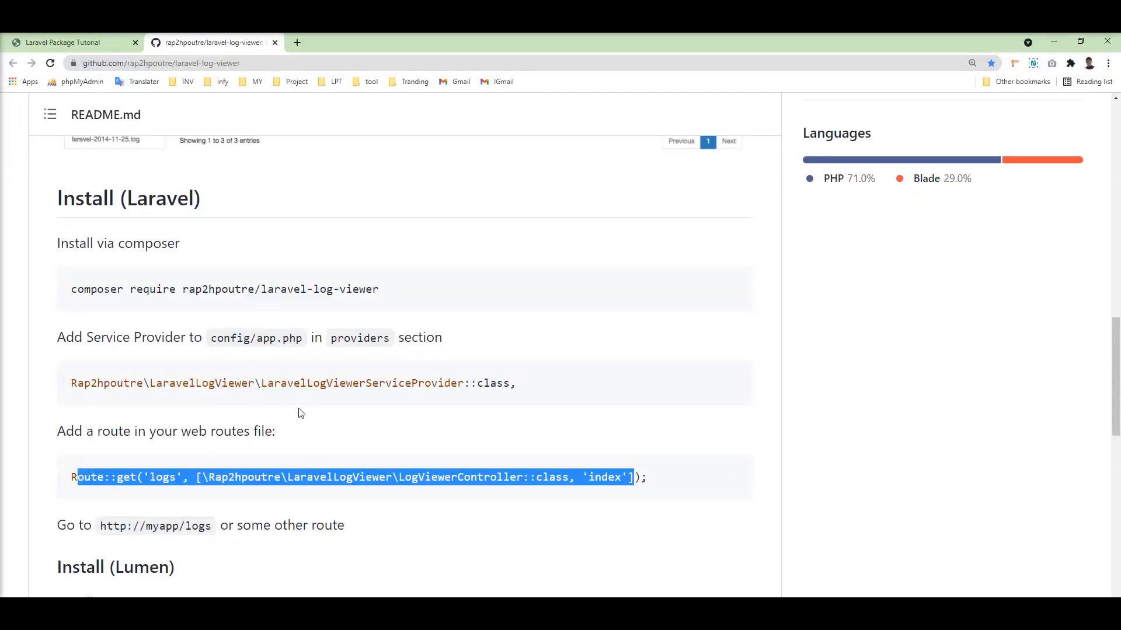
Scroll the README past the Lumen steps to the customize view and configuration sections
{"action": "scroll", "scroll_direction": "down", "scroll_amount": 3}
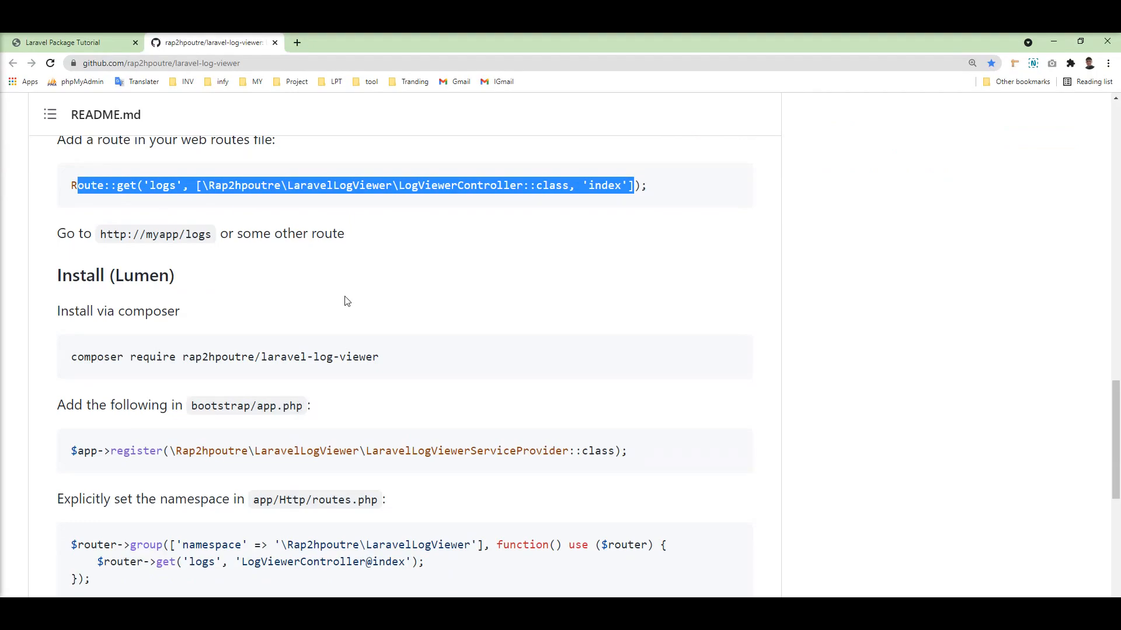
{"action": "scroll", "scroll_direction": "down", "scroll_amount": 3}
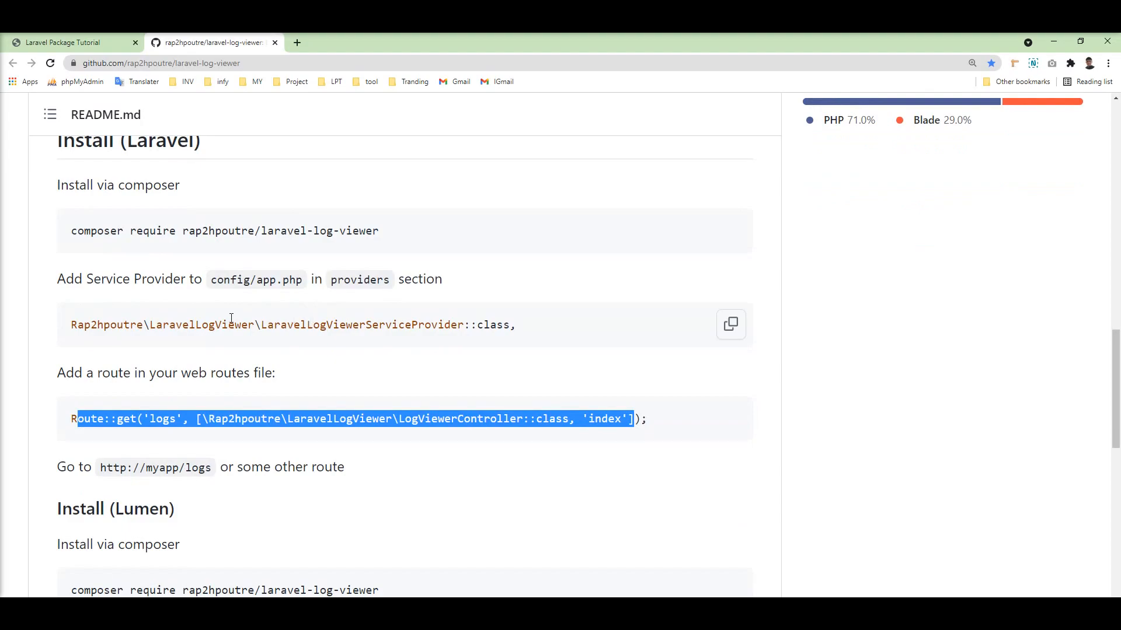
{"action": "mouse_move", "coordinate": [239, 273]}
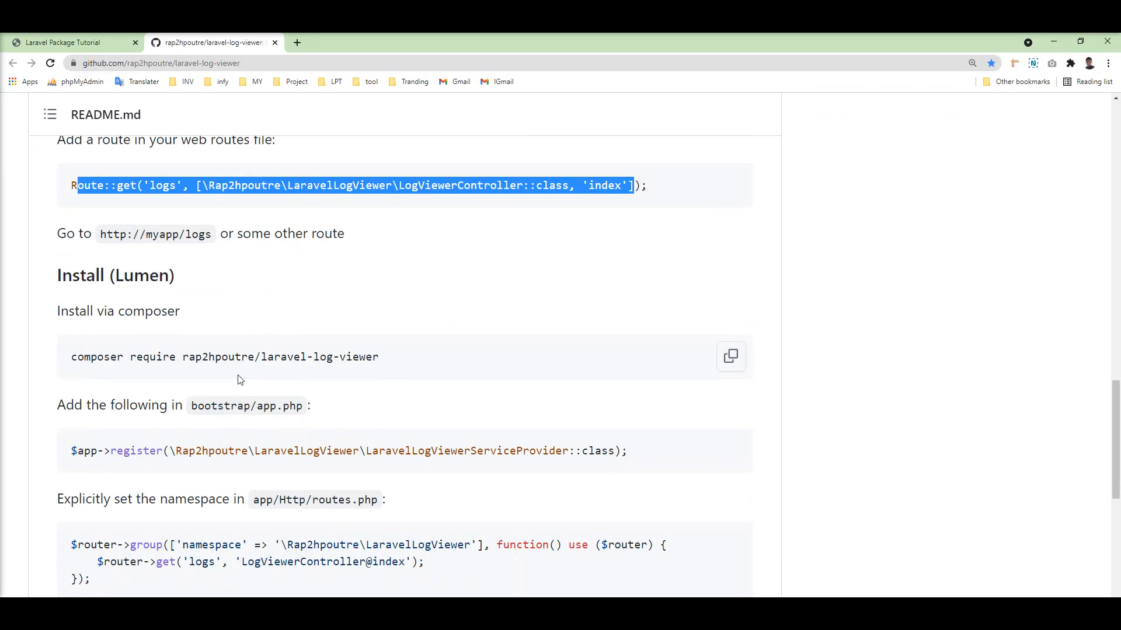
{"action": "scroll", "scroll_direction": "down", "scroll_amount": 3}
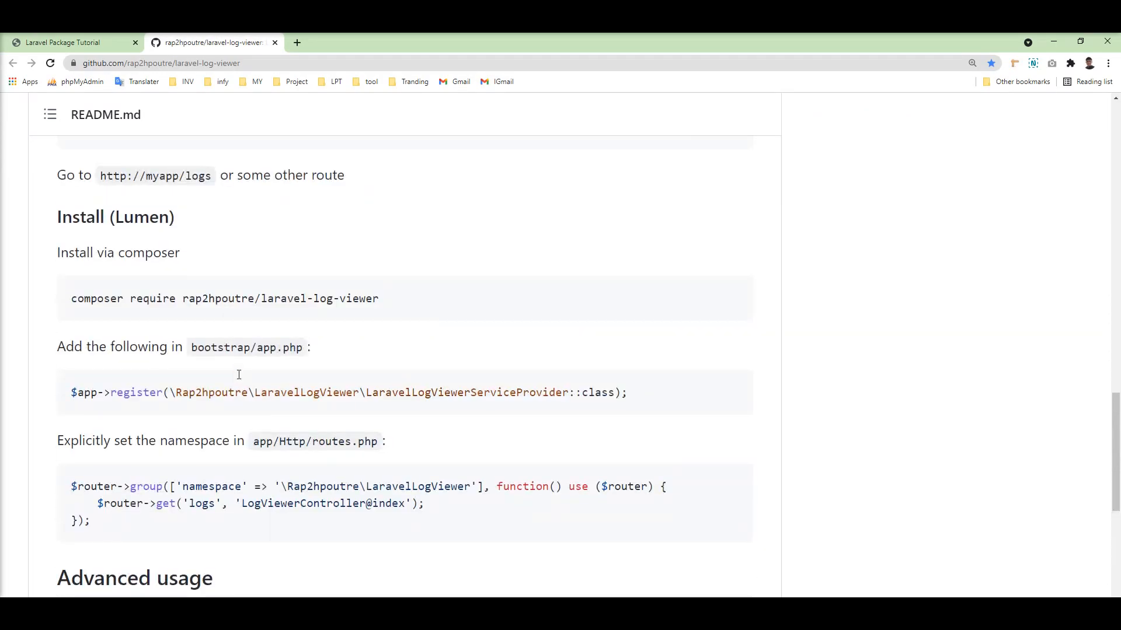
{"action": "mouse_move", "coordinate": [96, 245]}
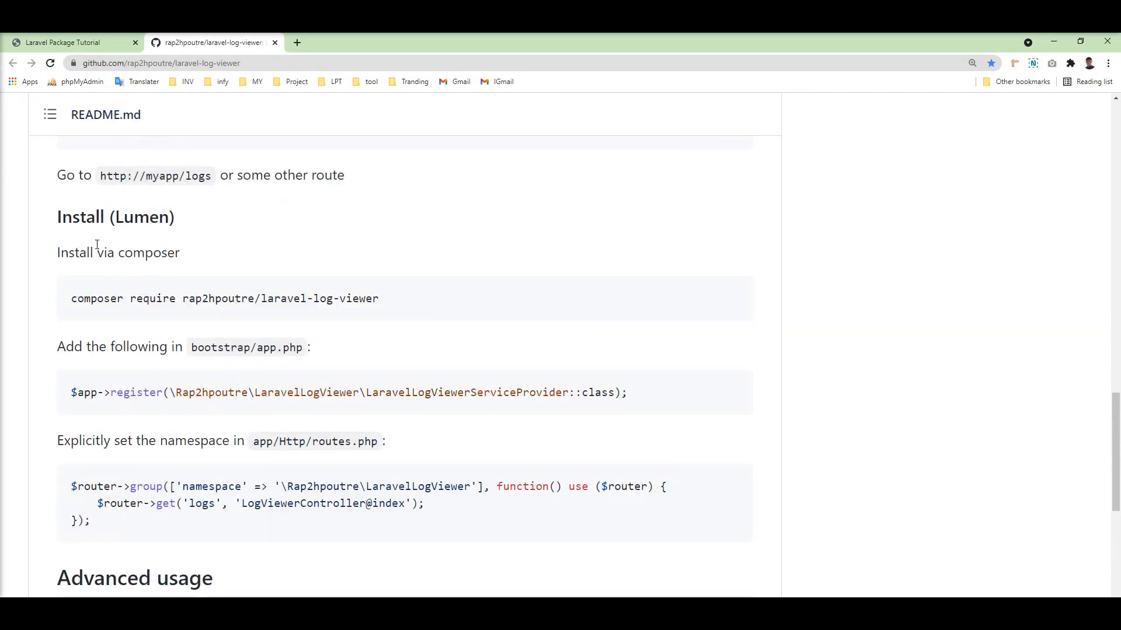
{"action": "scroll", "scroll_direction": "down", "scroll_amount": 3}
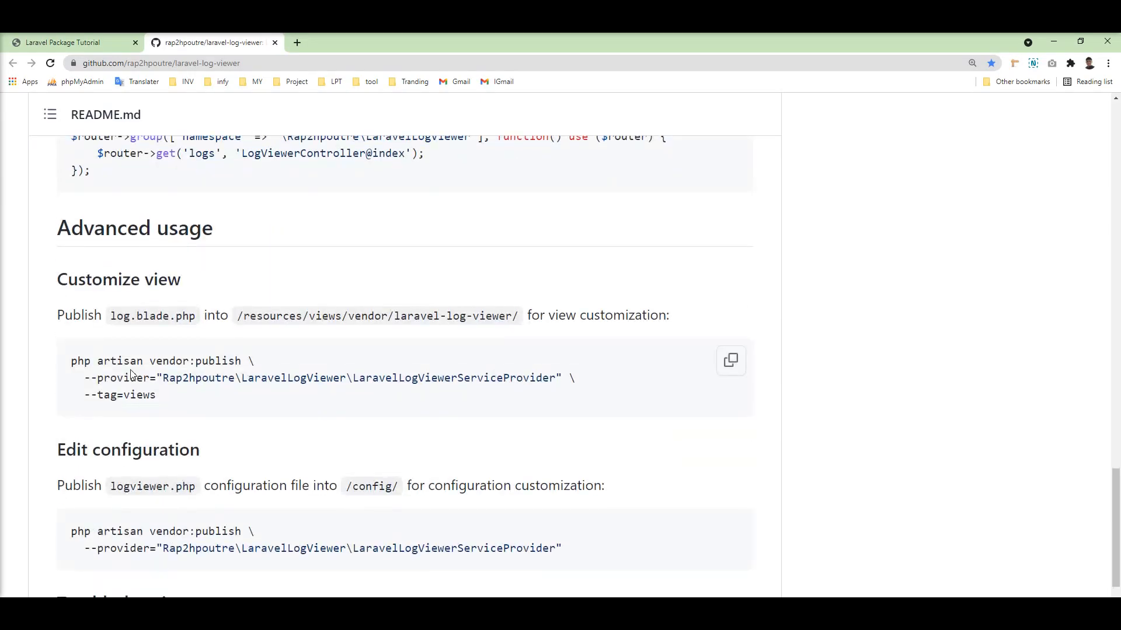
{"action": "mouse_move", "coordinate": [119, 279]}
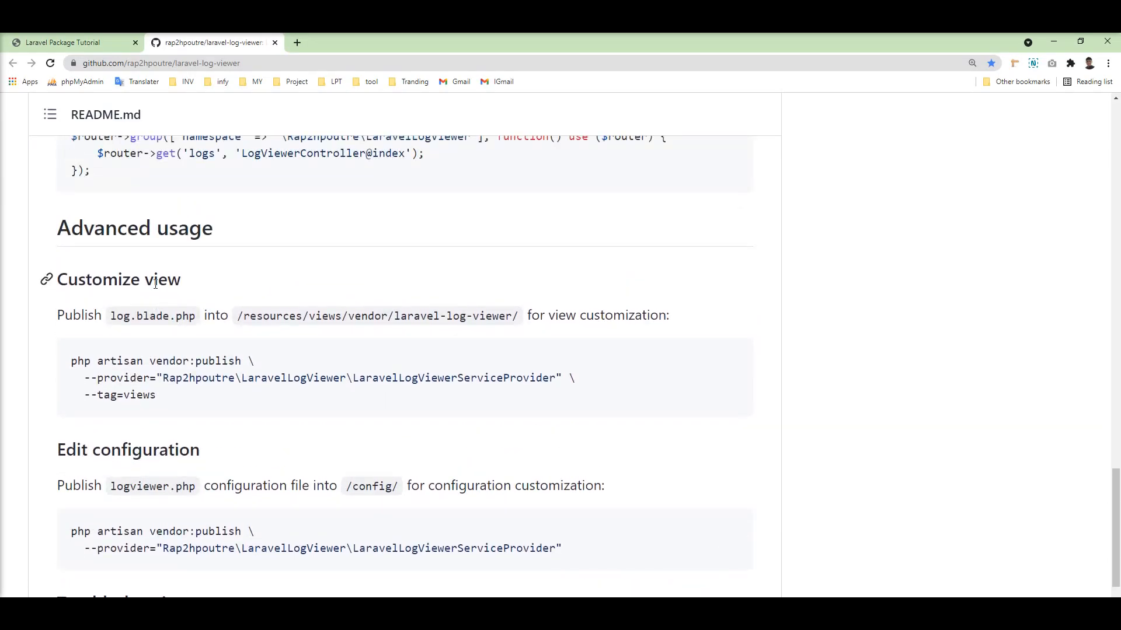
{"action": "scroll", "scroll_direction": "down", "scroll_amount": 3}
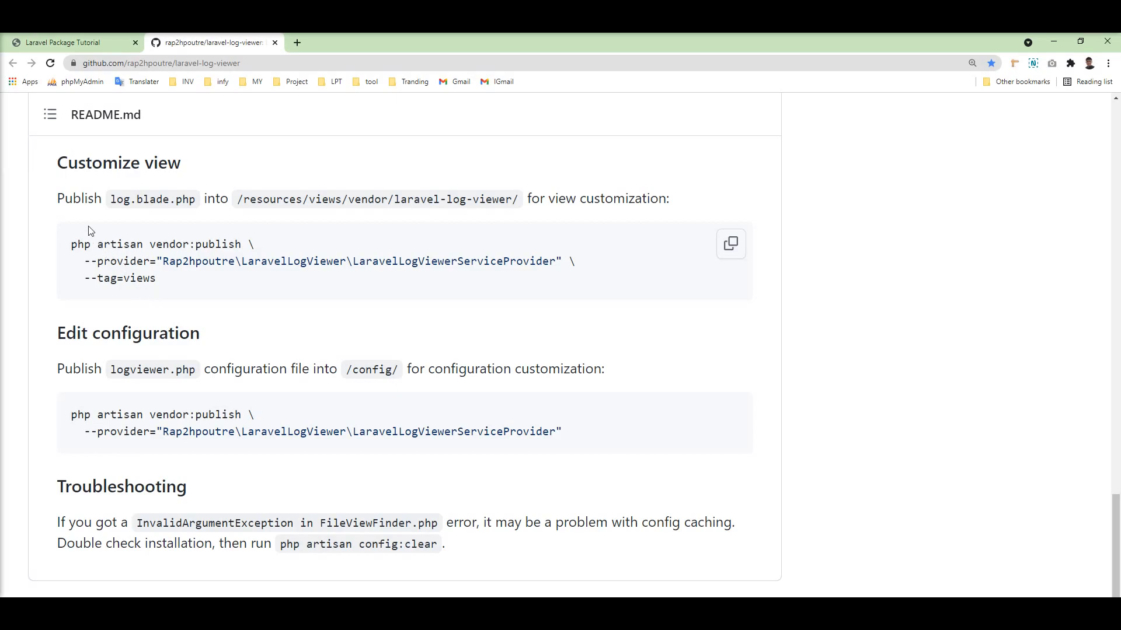
{"action": "mouse_move", "coordinate": [271, 257]}
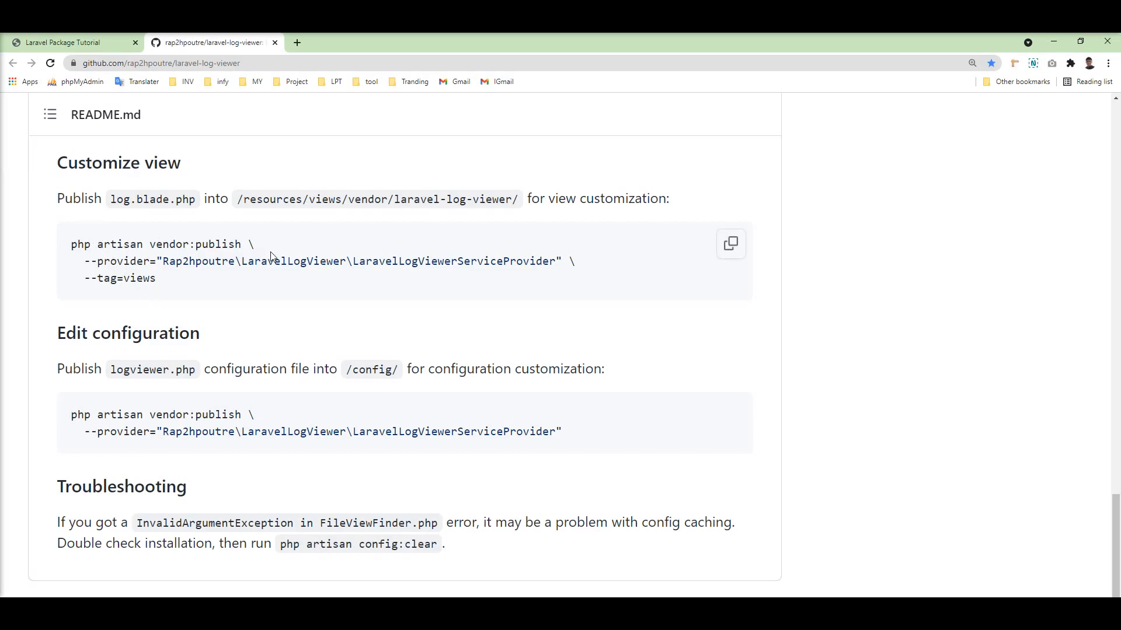
{"action": "mouse_move", "coordinate": [242, 280]}
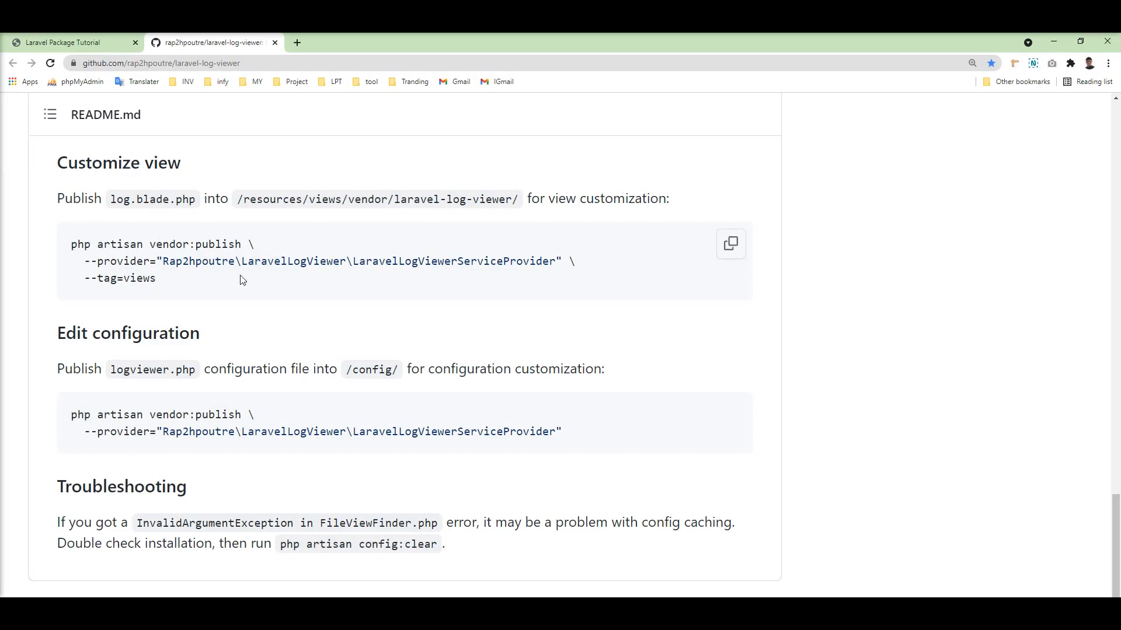
{"action": "mouse_move", "coordinate": [730, 244]}
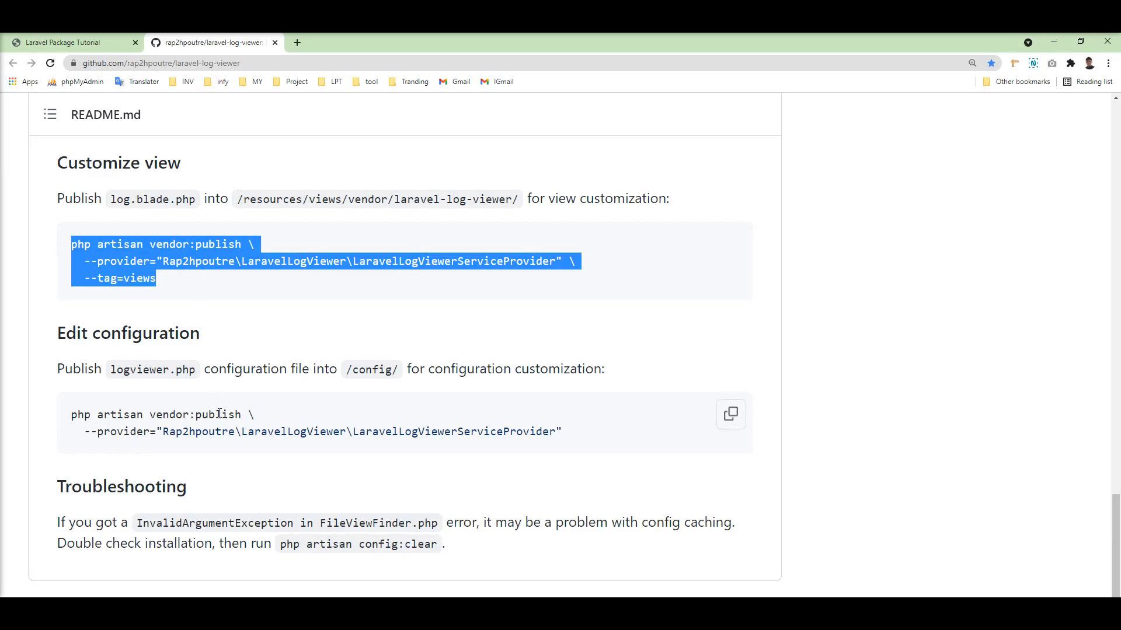
{"action": "mouse_move", "coordinate": [130, 453]}
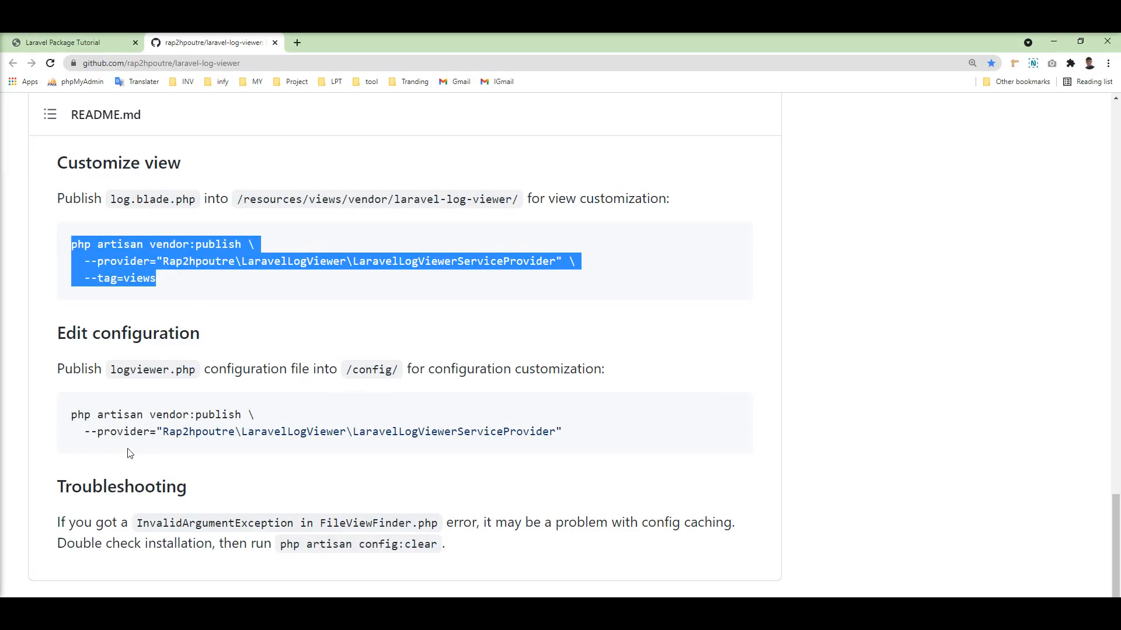
{"action": "mouse_move", "coordinate": [156, 442]}
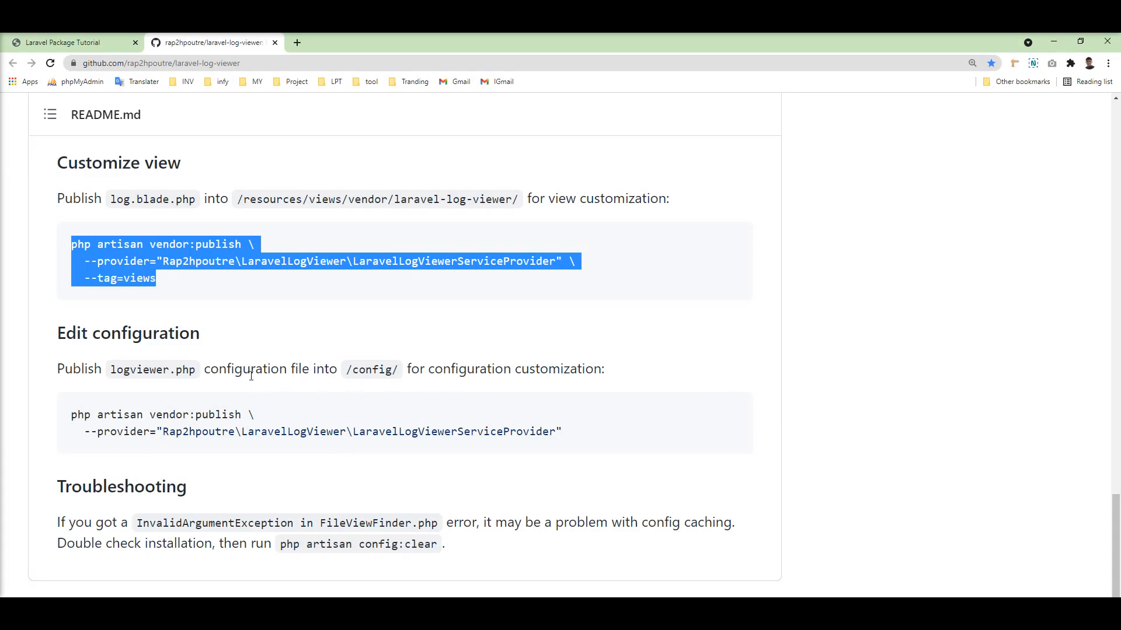
{"action": "mouse_move", "coordinate": [226, 446]}
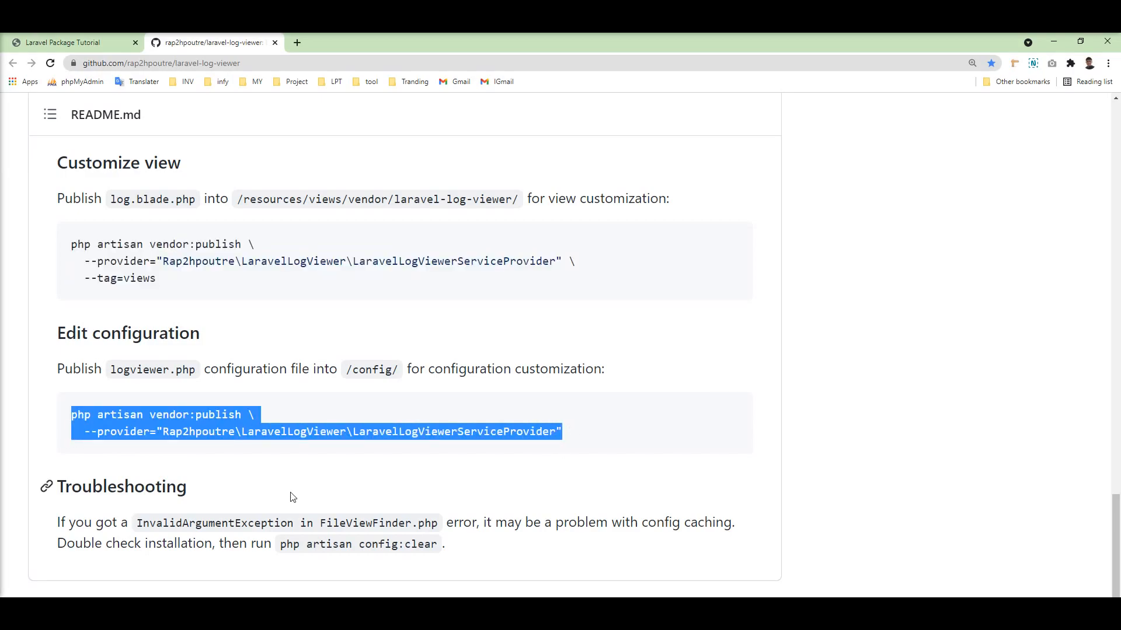
{"action": "mouse_move", "coordinate": [244, 494]}
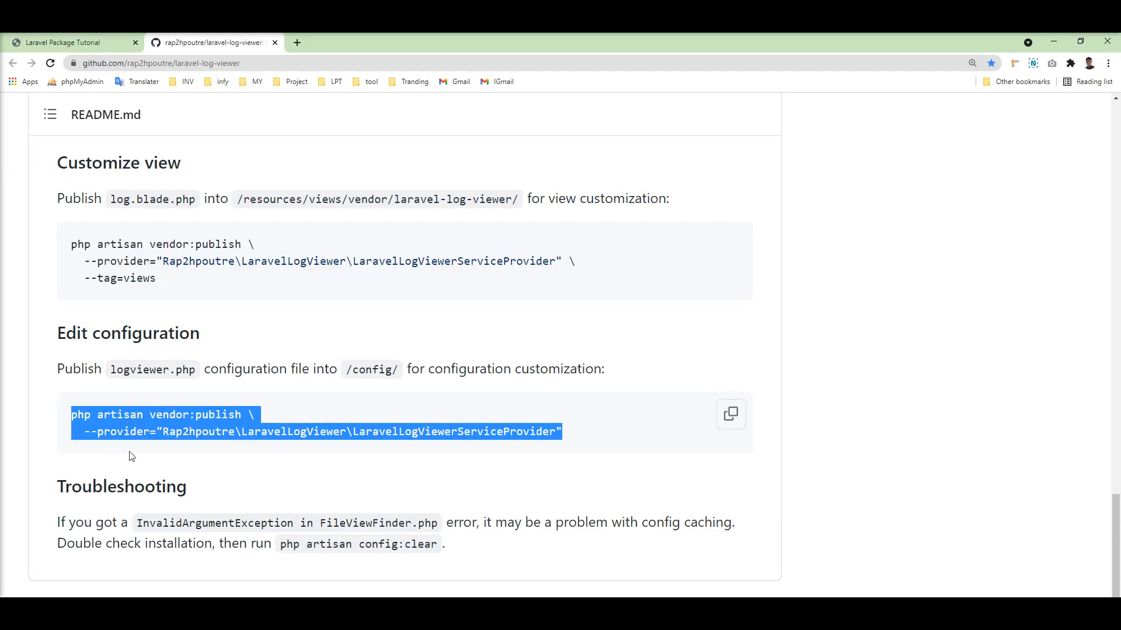
{"action": "mouse_move", "coordinate": [496, 496]}
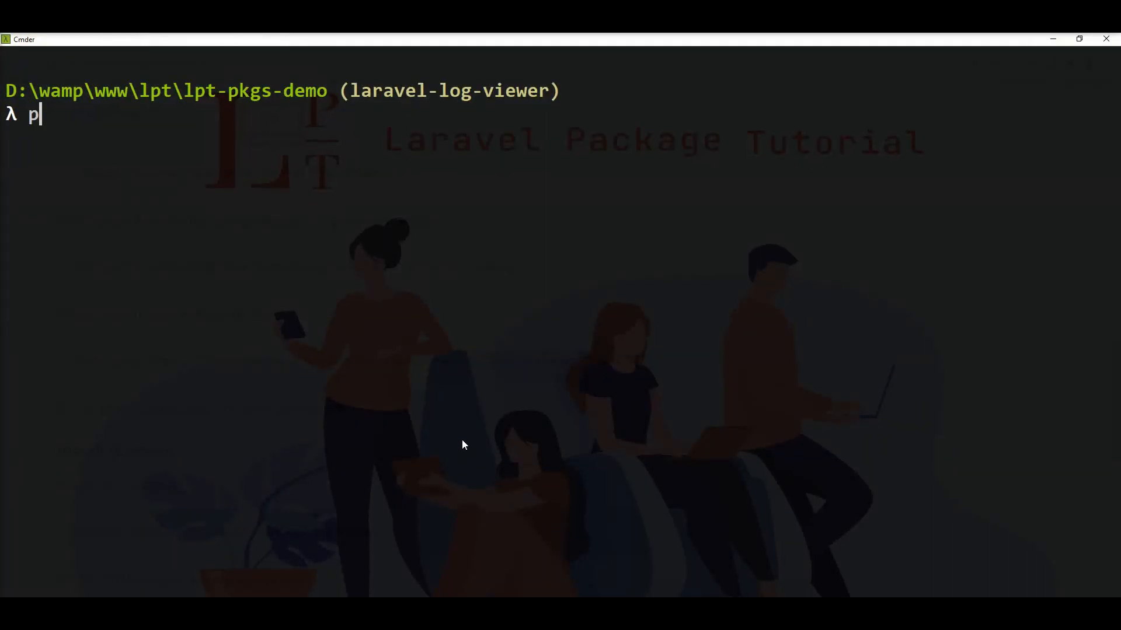
Type 'as' at the Cmder prompt in the lpt-pkgs-demo project
{"action": "type", "text": "as"}
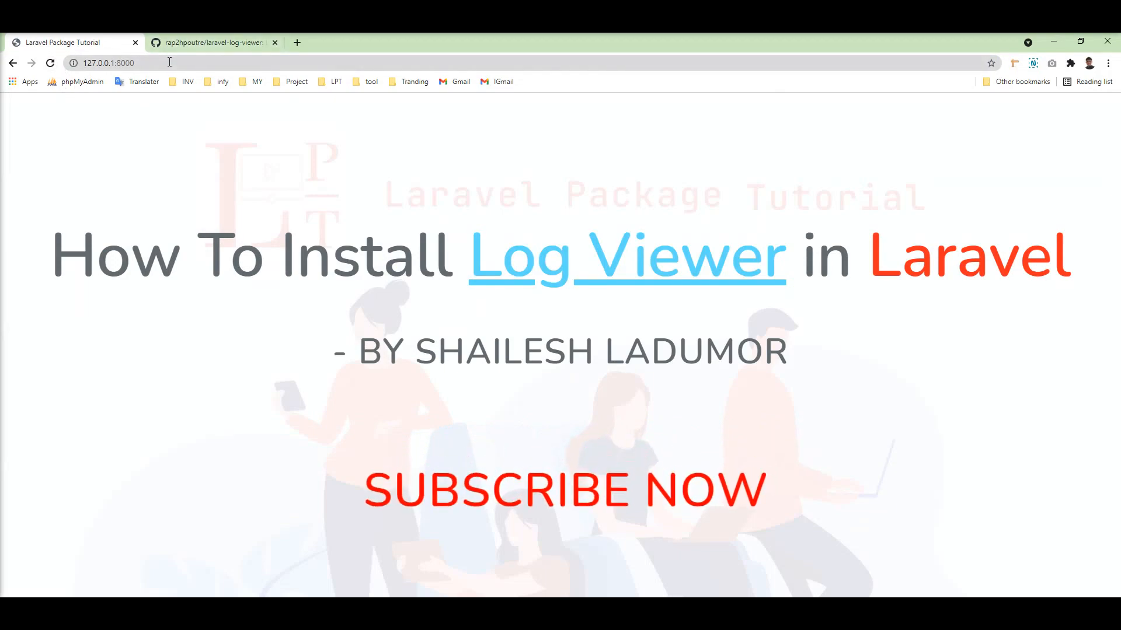
Go to 127.0.0.1:8000/logs, browse the 184 entries, and expand one entry's stack trace
{"action": "left_click", "coordinate": [118, 63]}
{"action": "type", "text": "/logs"}
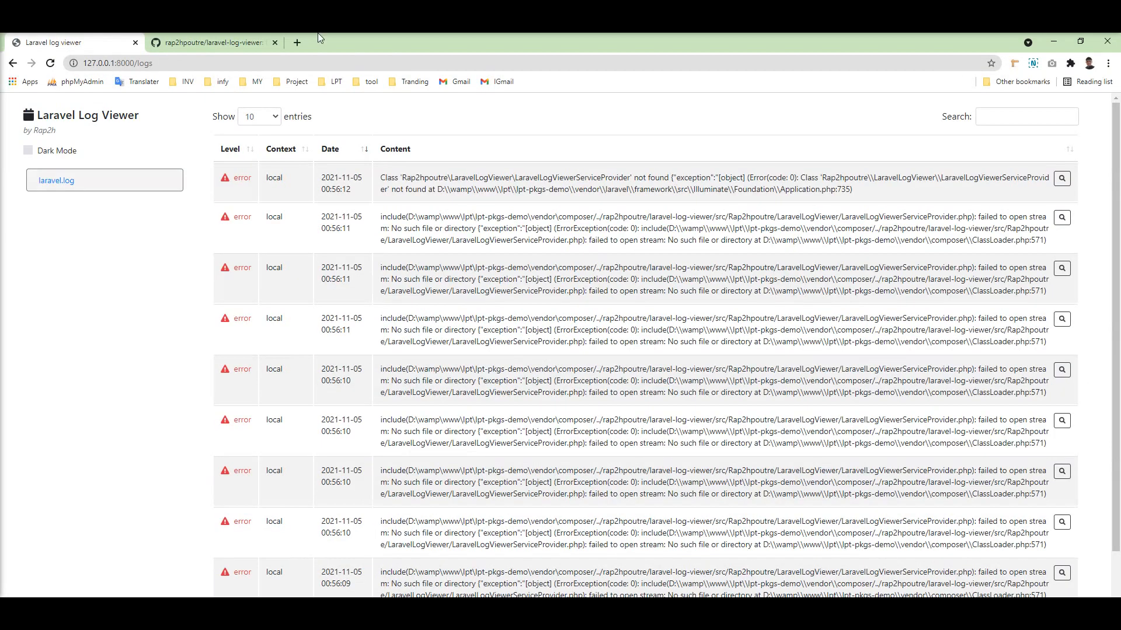
{"action": "scroll", "scroll_direction": "down", "scroll_amount": 3}
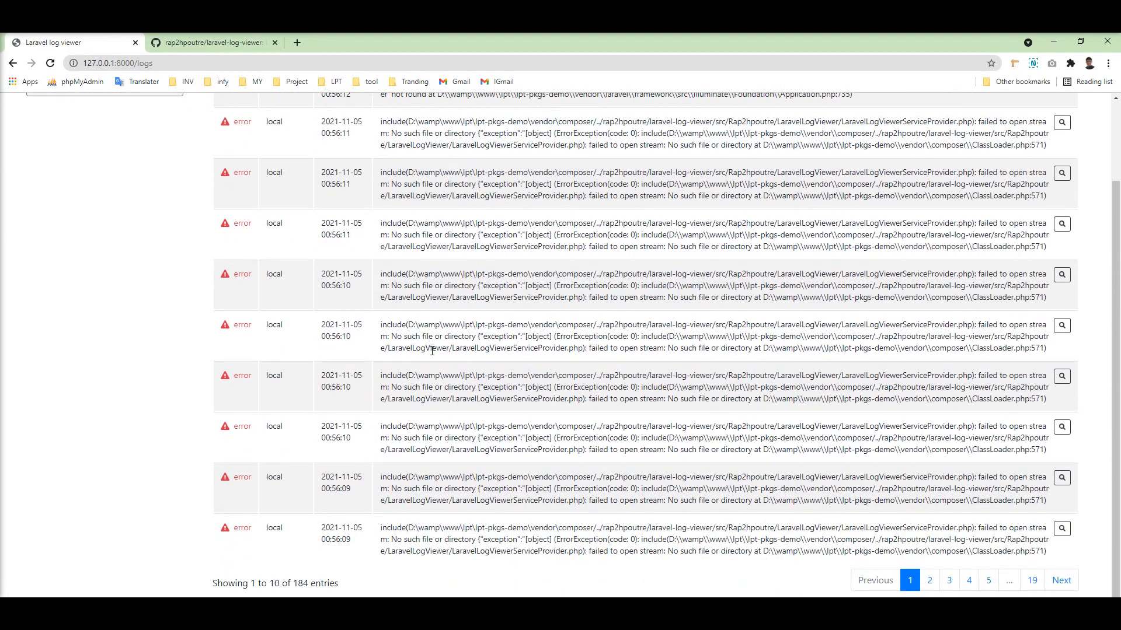
{"action": "mouse_move", "coordinate": [357, 563]}
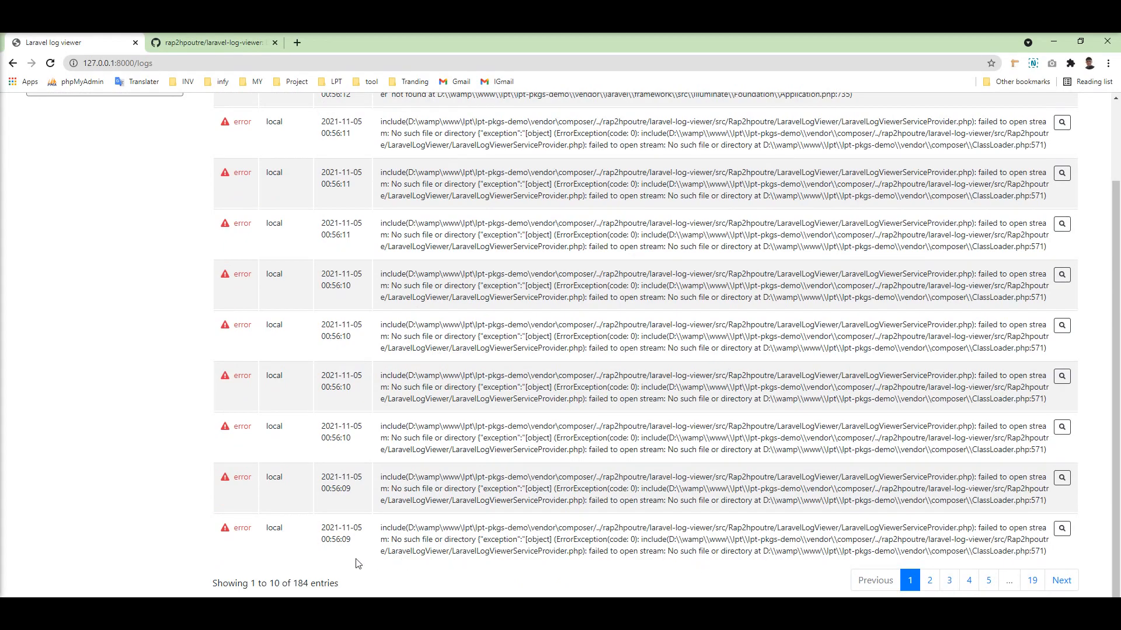
{"action": "mouse_move", "coordinate": [363, 348]}
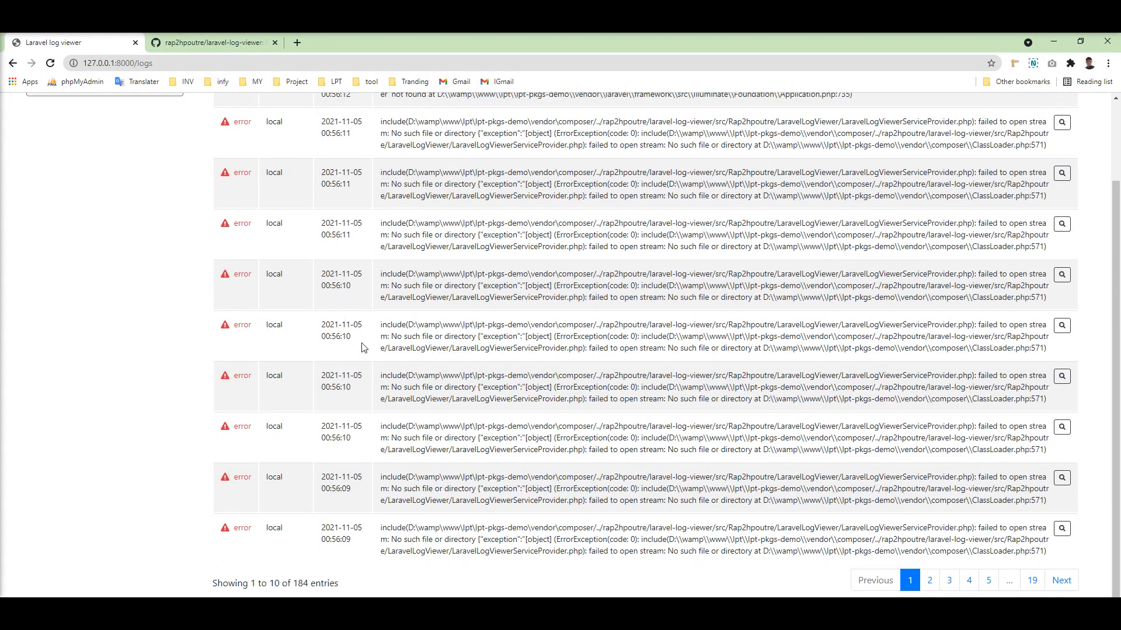
{"action": "scroll", "scroll_direction": "up", "scroll_amount": 3}
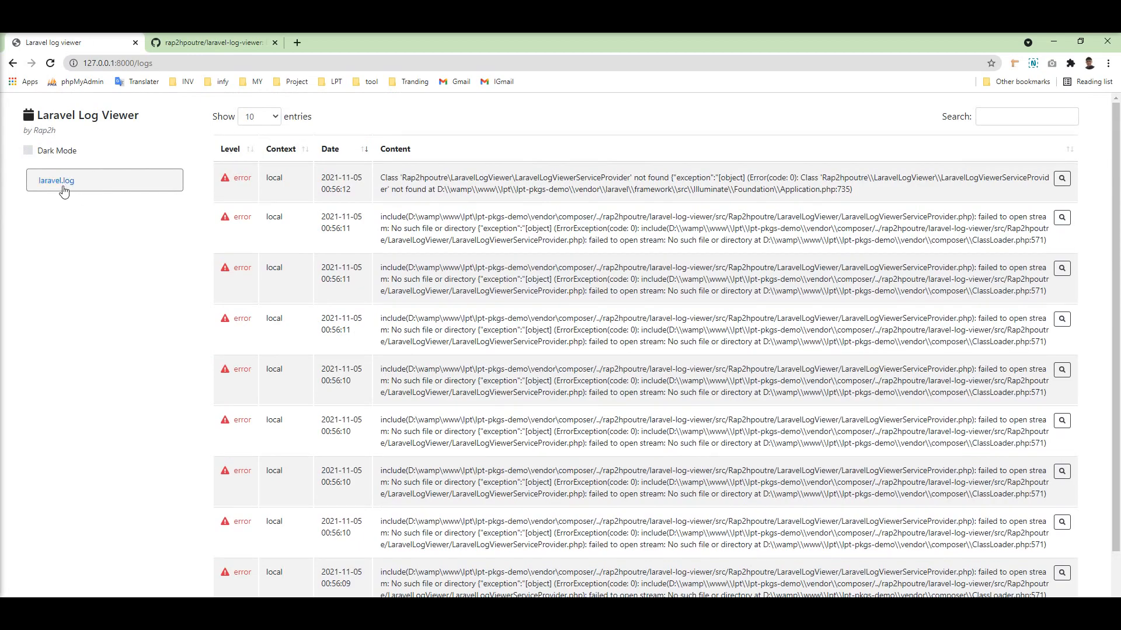
{"action": "mouse_move", "coordinate": [88, 188]}
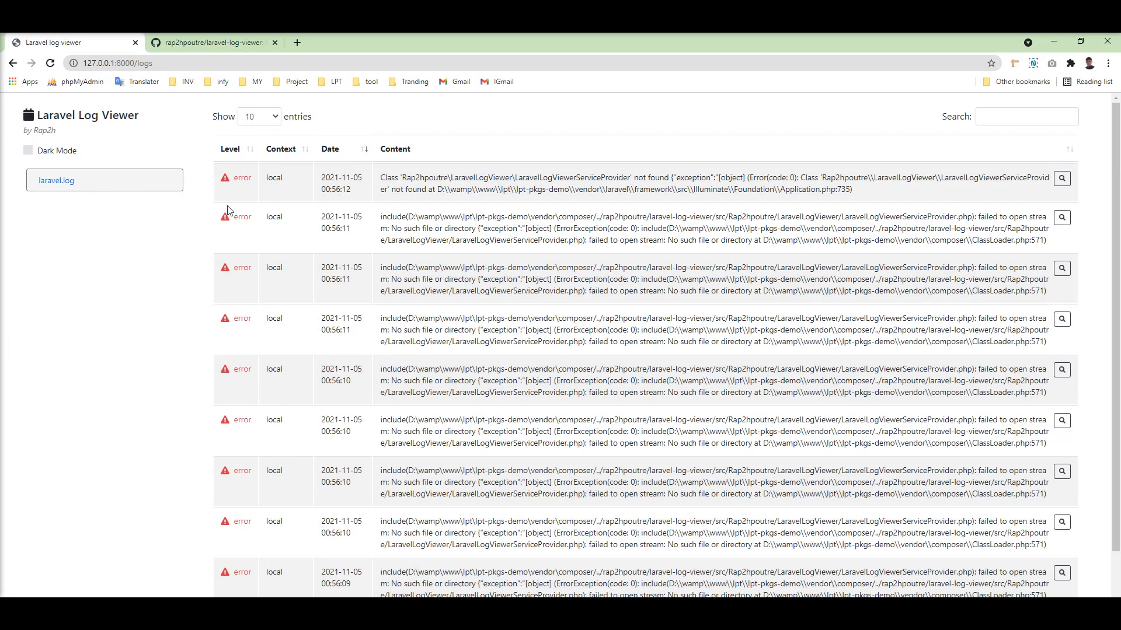
{"action": "mouse_move", "coordinate": [280, 248]}
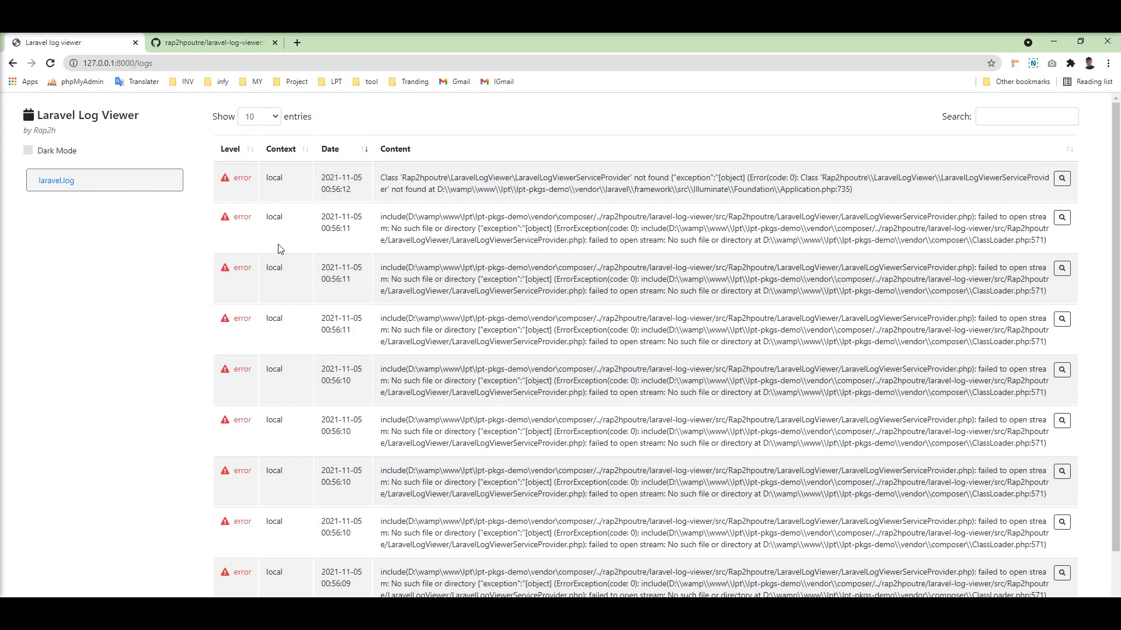
{"action": "mouse_move", "coordinate": [89, 205]}
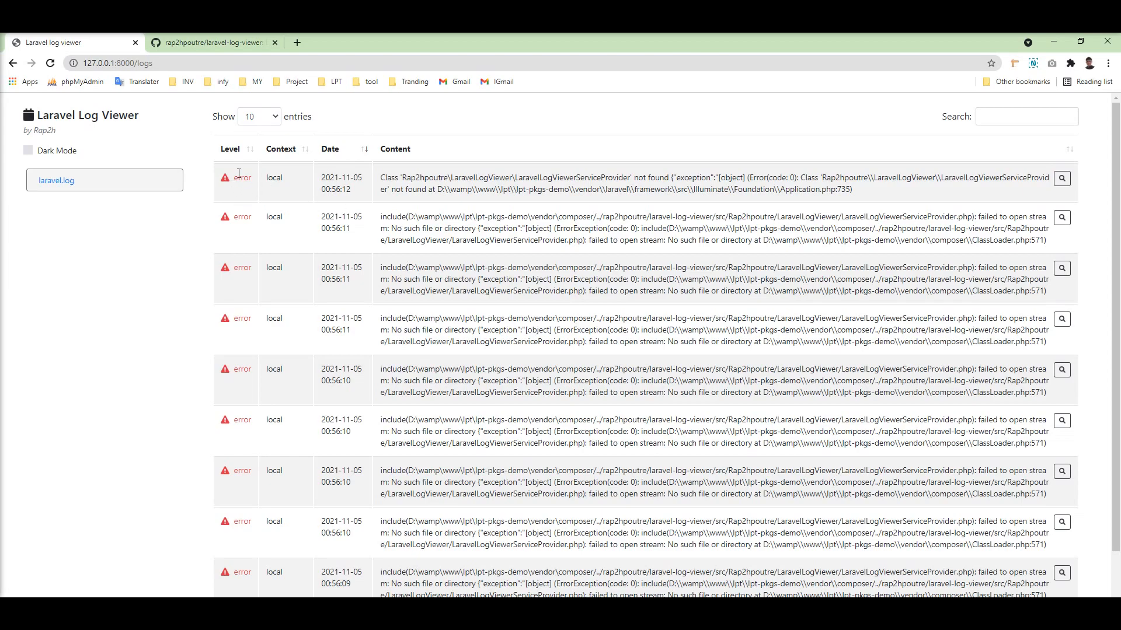
{"action": "left_click", "coordinate": [1061, 178]}
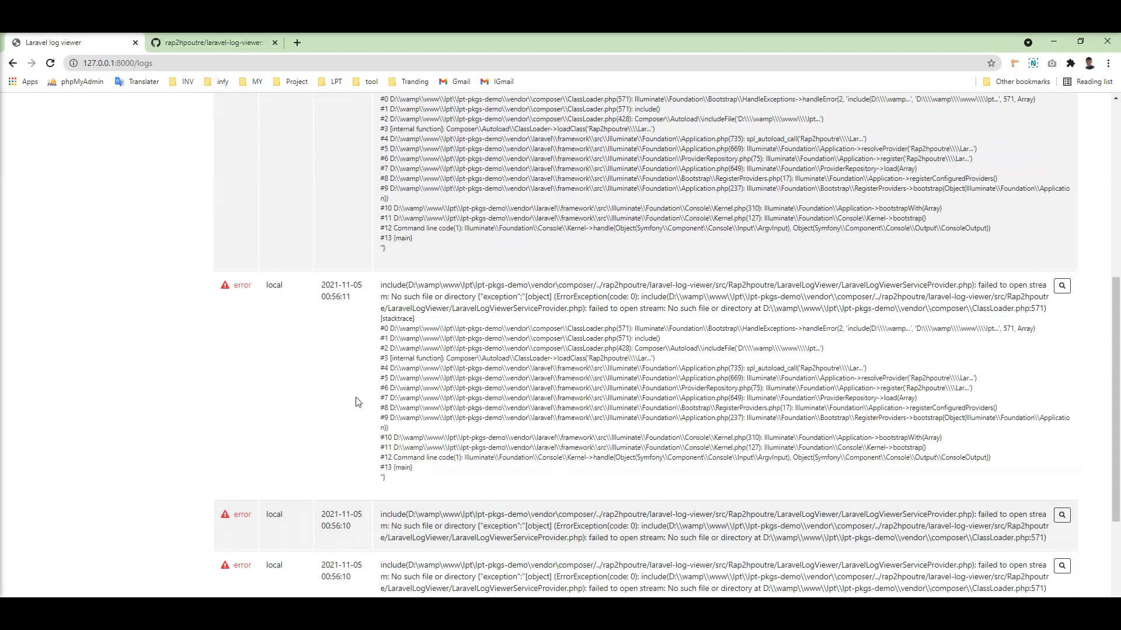
Scroll through the log entries and type 'dad' into the Search box
{"action": "scroll", "scroll_direction": "down", "scroll_amount": 3}
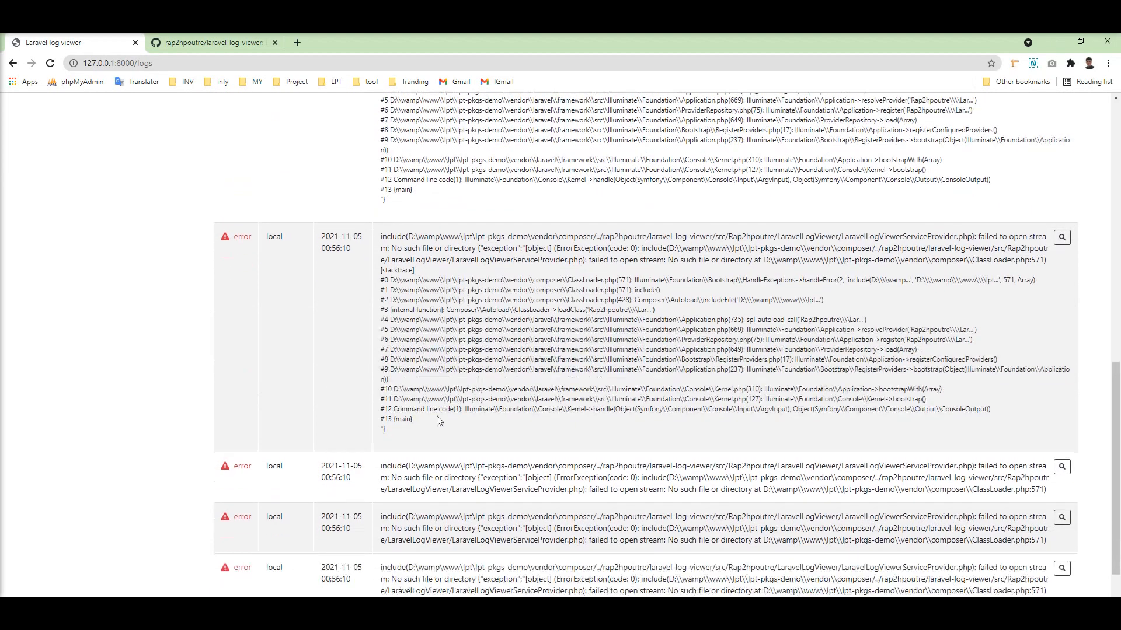
{"action": "scroll", "scroll_direction": "down", "scroll_amount": 3}
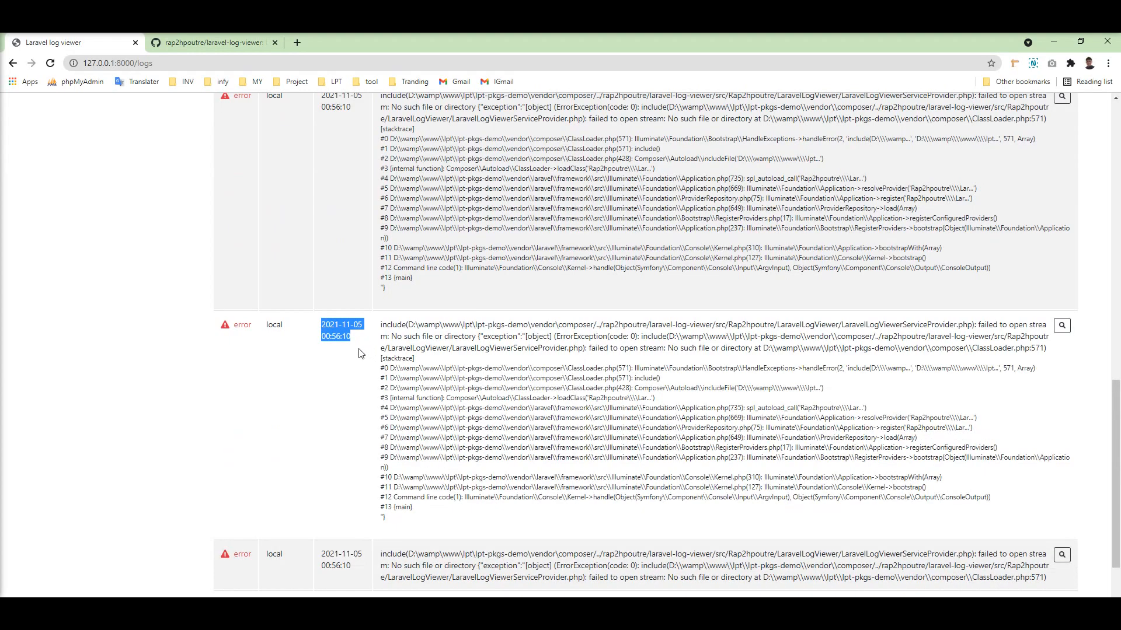
{"action": "scroll", "scroll_direction": "down", "scroll_amount": 3}
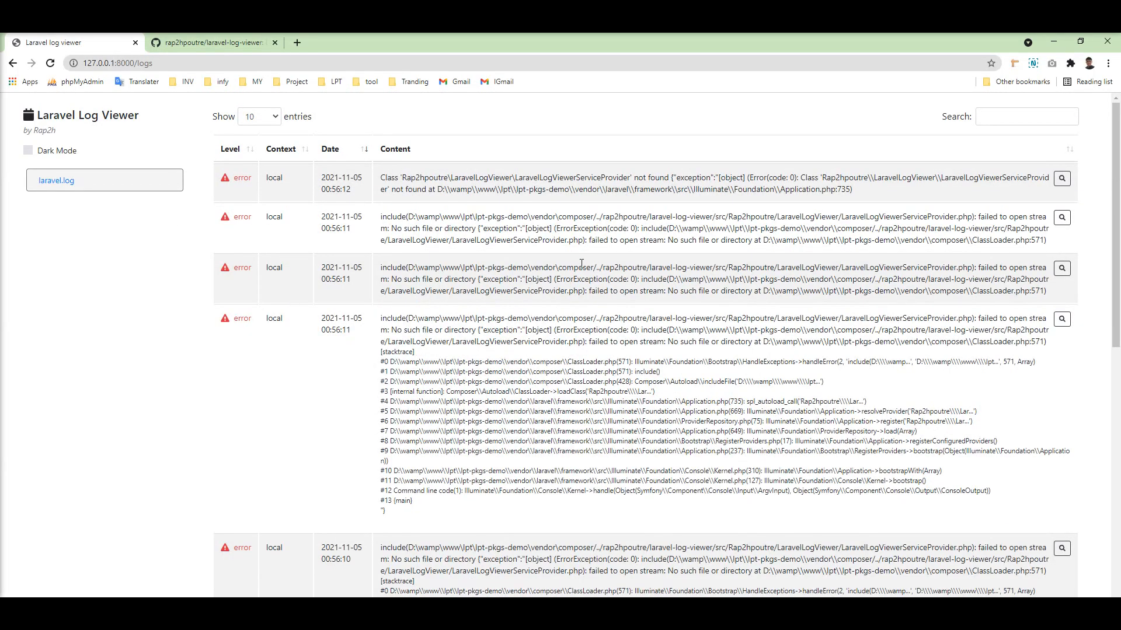
{"action": "left_click", "coordinate": [1027, 117]}
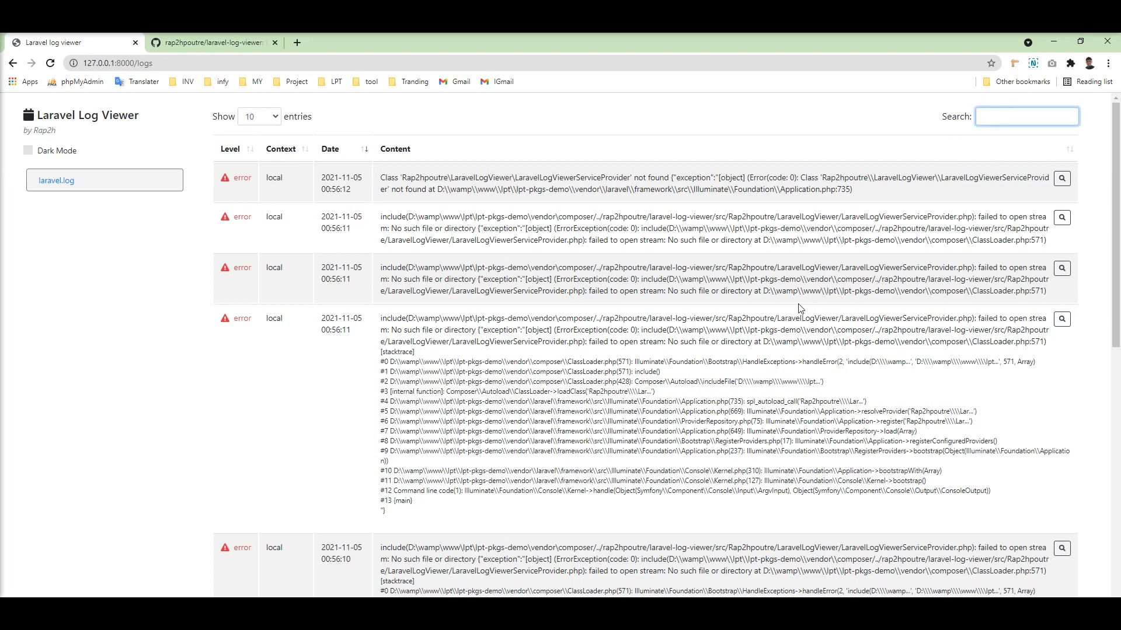
{"action": "type", "text": "dad"}
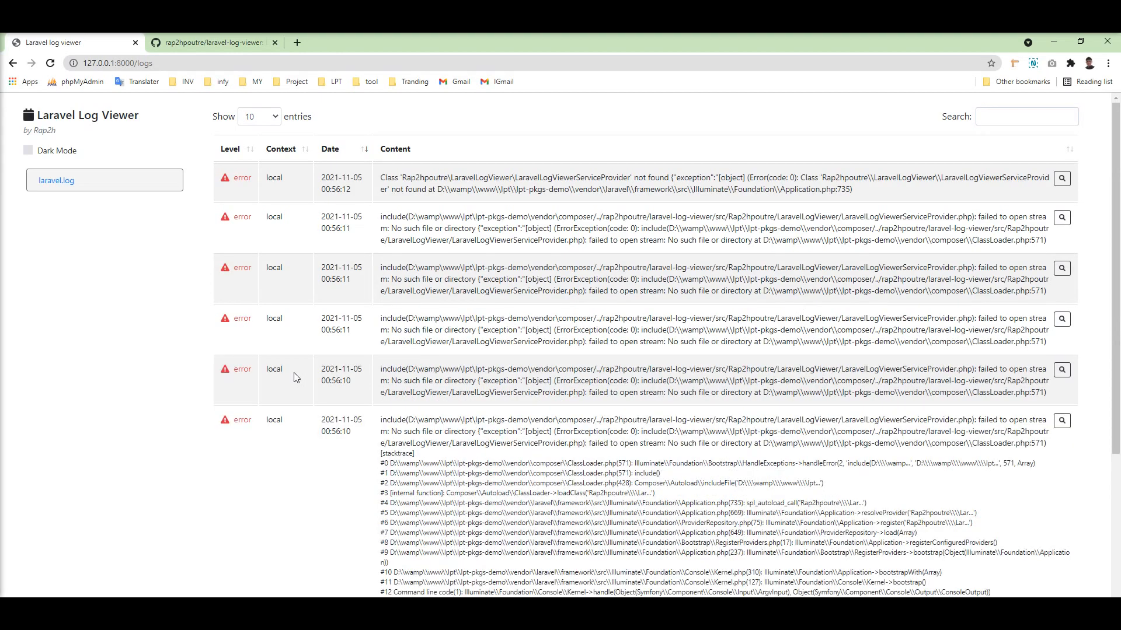
Go to page 2 of the log, showing entries 11 to 20 of 184
{"action": "scroll", "scroll_direction": "down", "scroll_amount": 3}
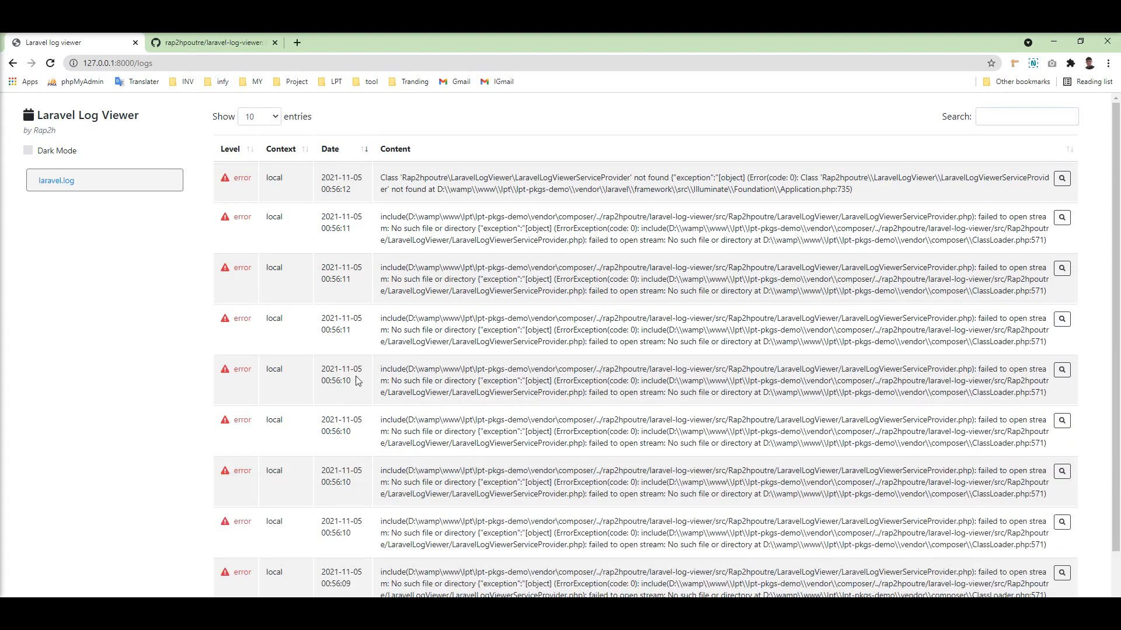
{"action": "scroll", "scroll_direction": "down", "scroll_amount": 3}
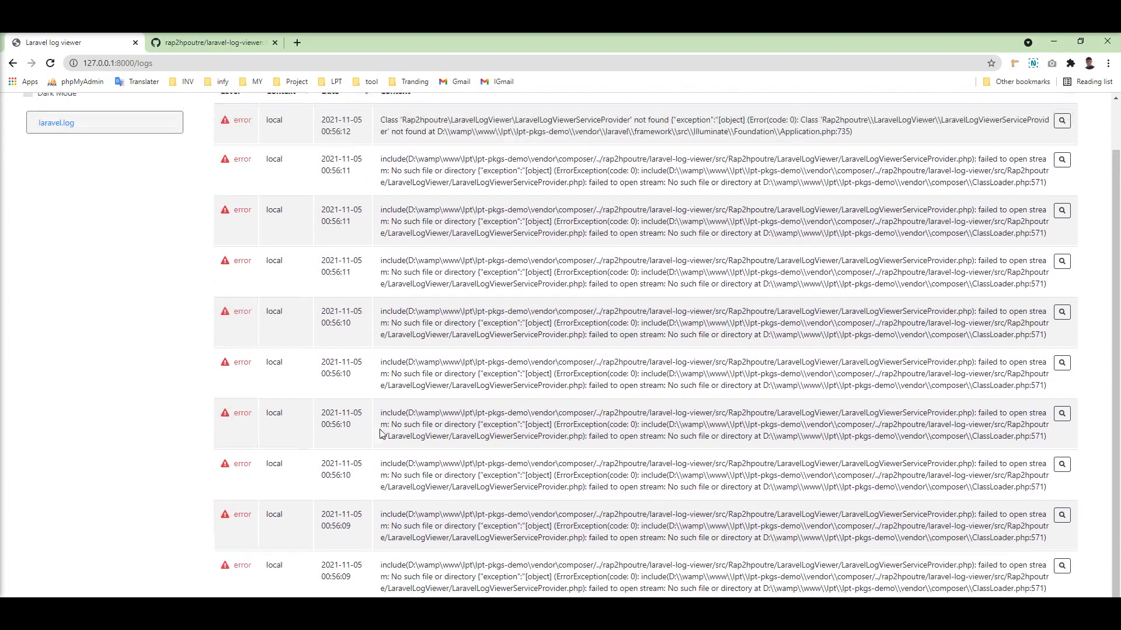
{"action": "left_click", "coordinate": [929, 579]}
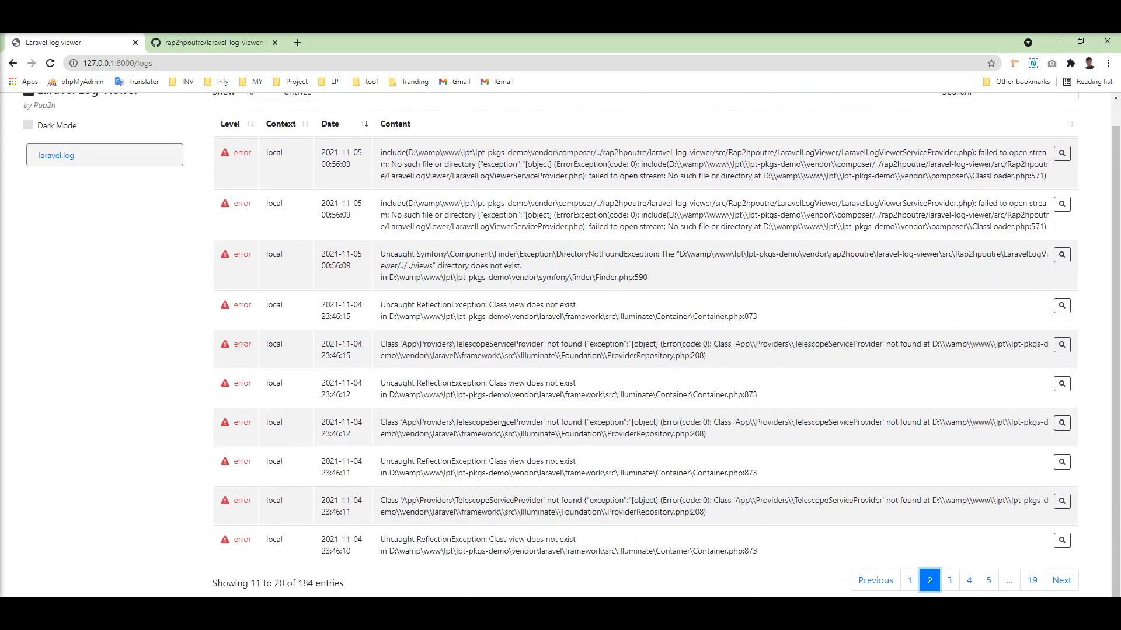